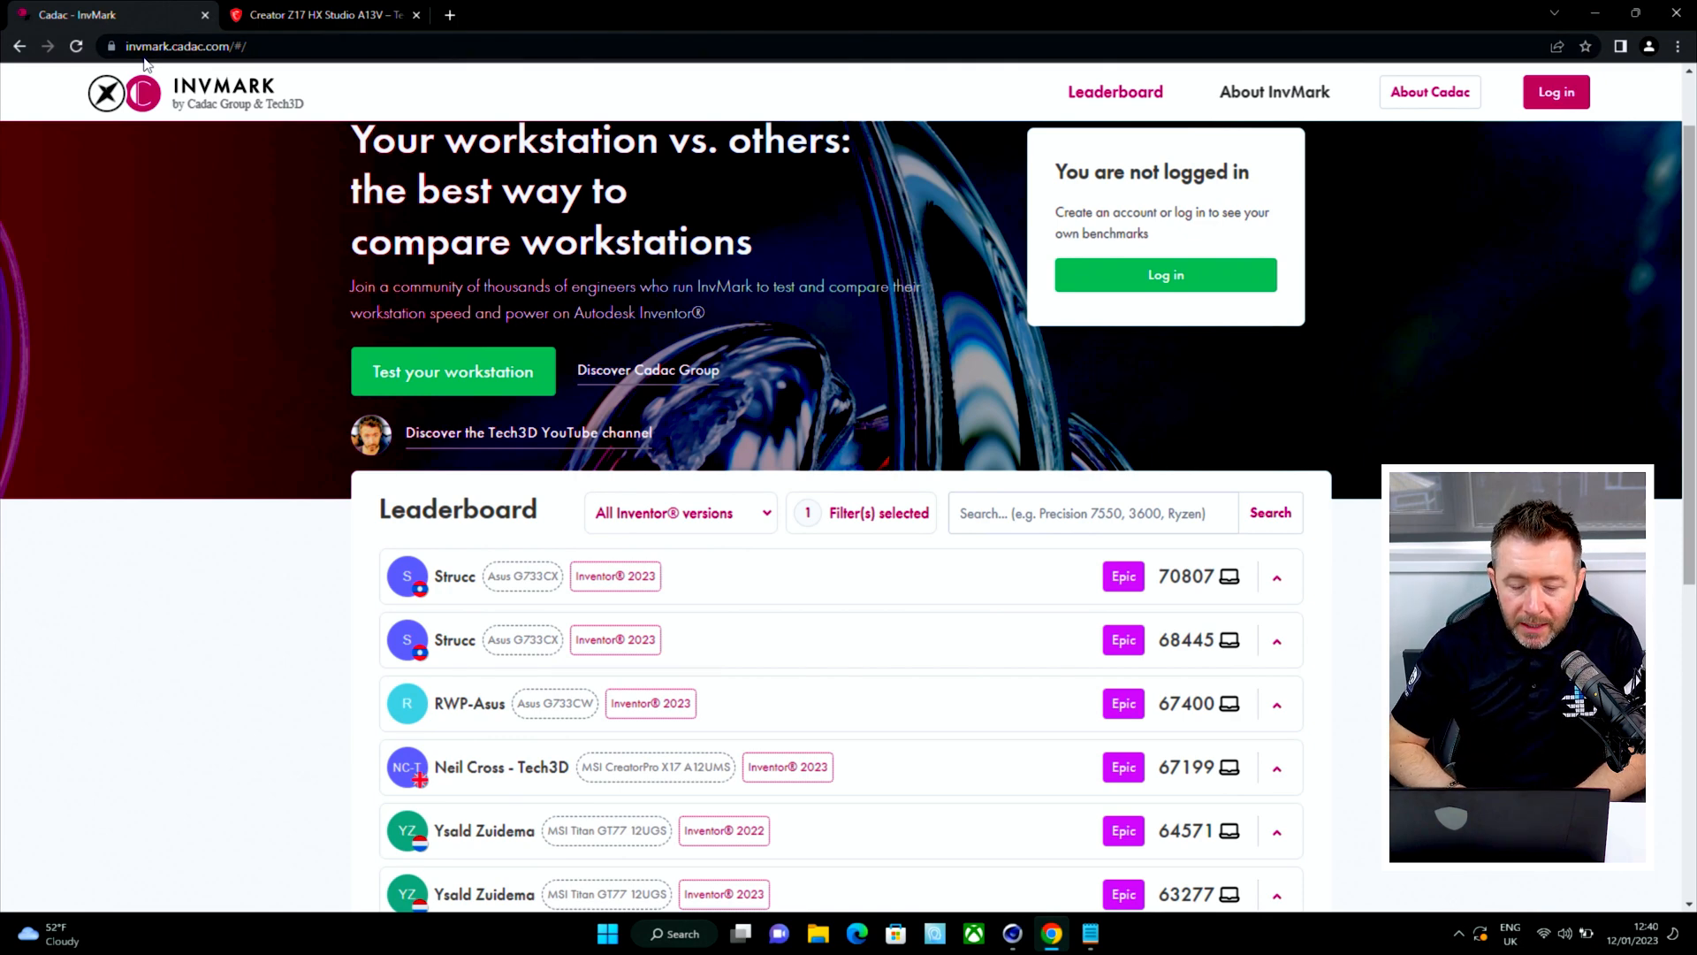
- Scroll the InvMark home page down to the top-ten Leaderboard entries, led by 70807
scroll(down, 3)
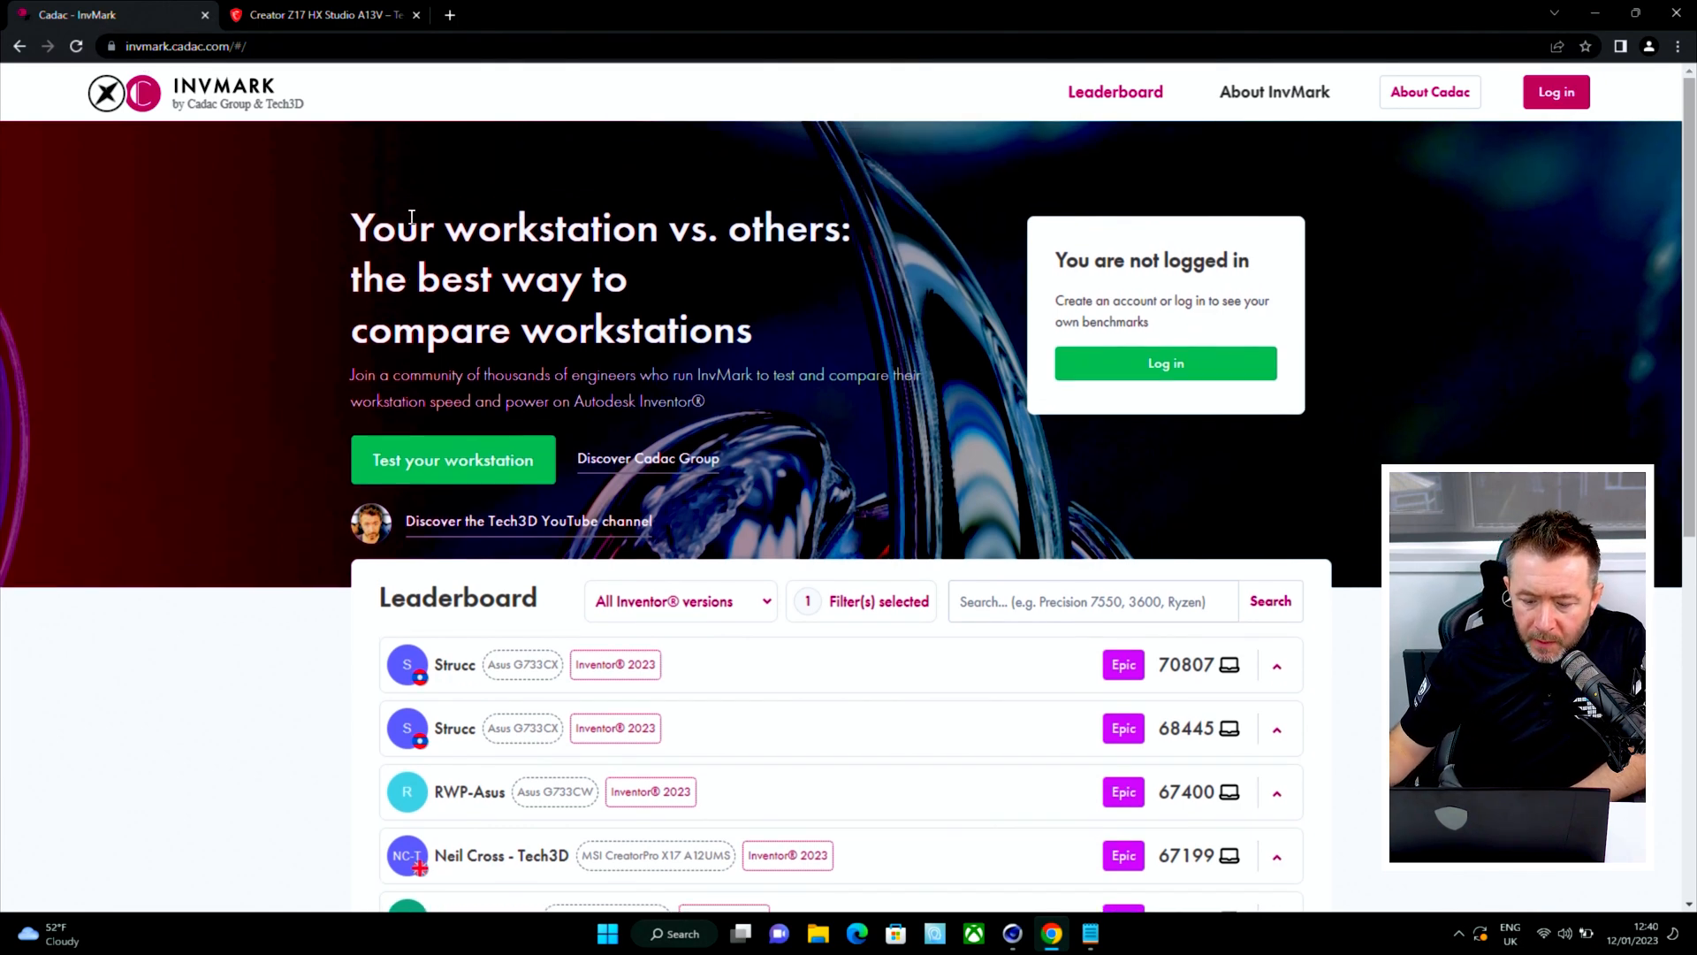
scroll(down, 3)
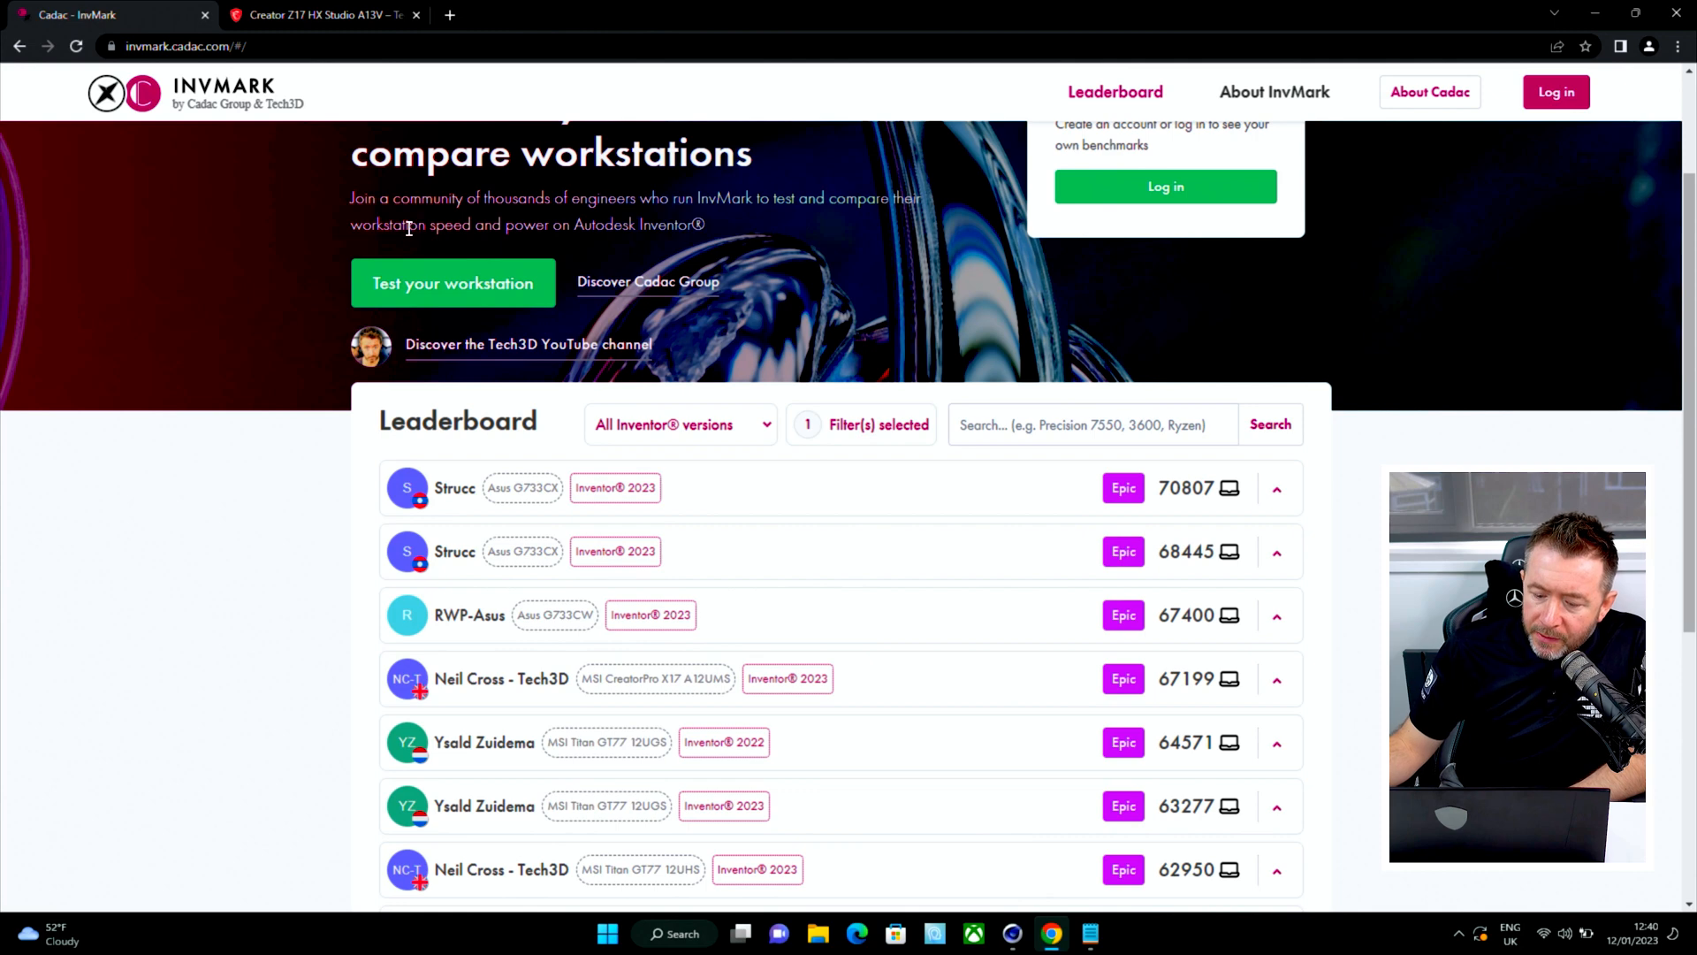
scroll(down, 3)
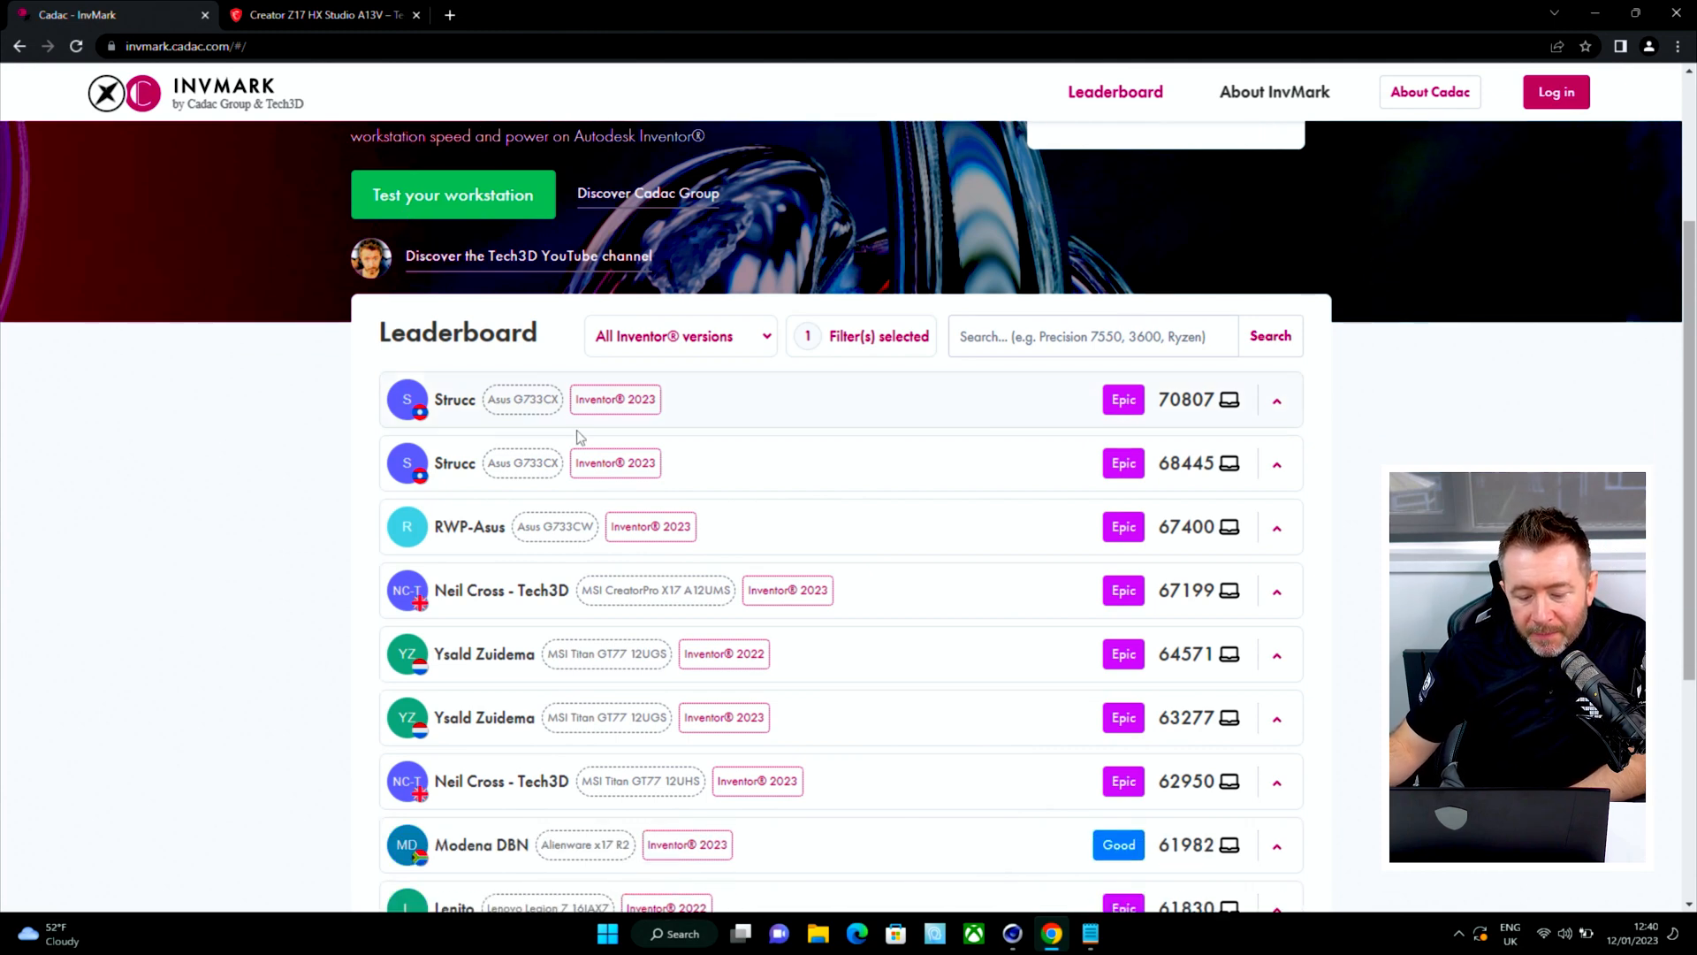
scroll(down, 3)
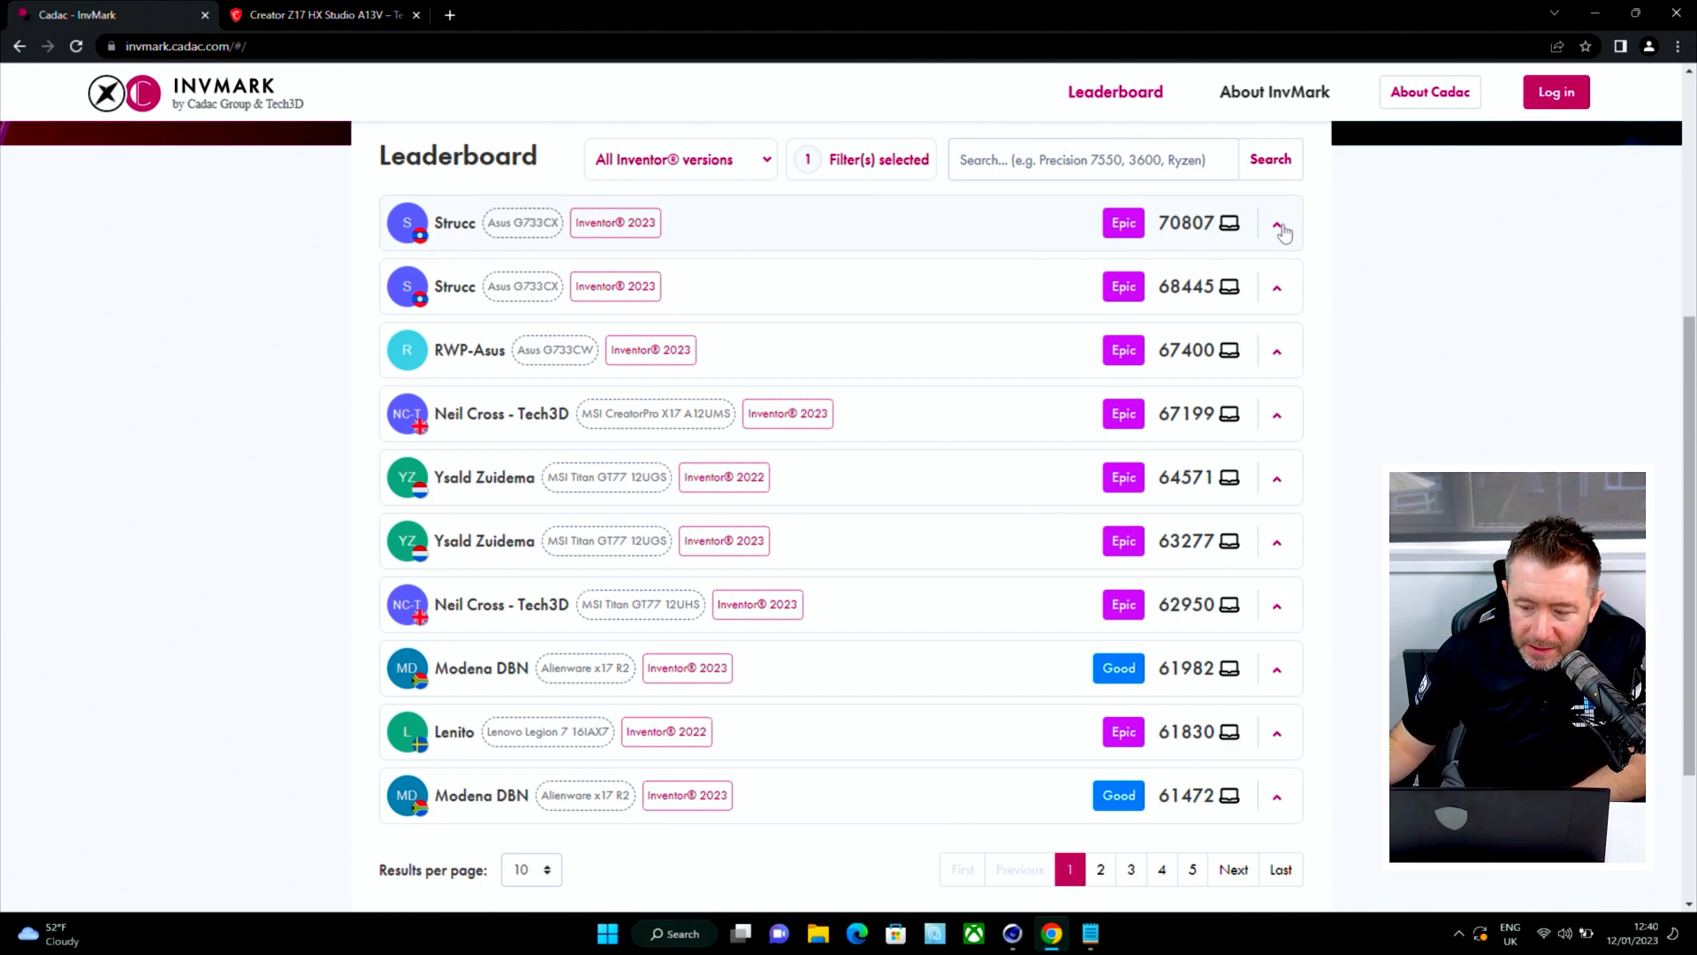
click(1277, 222)
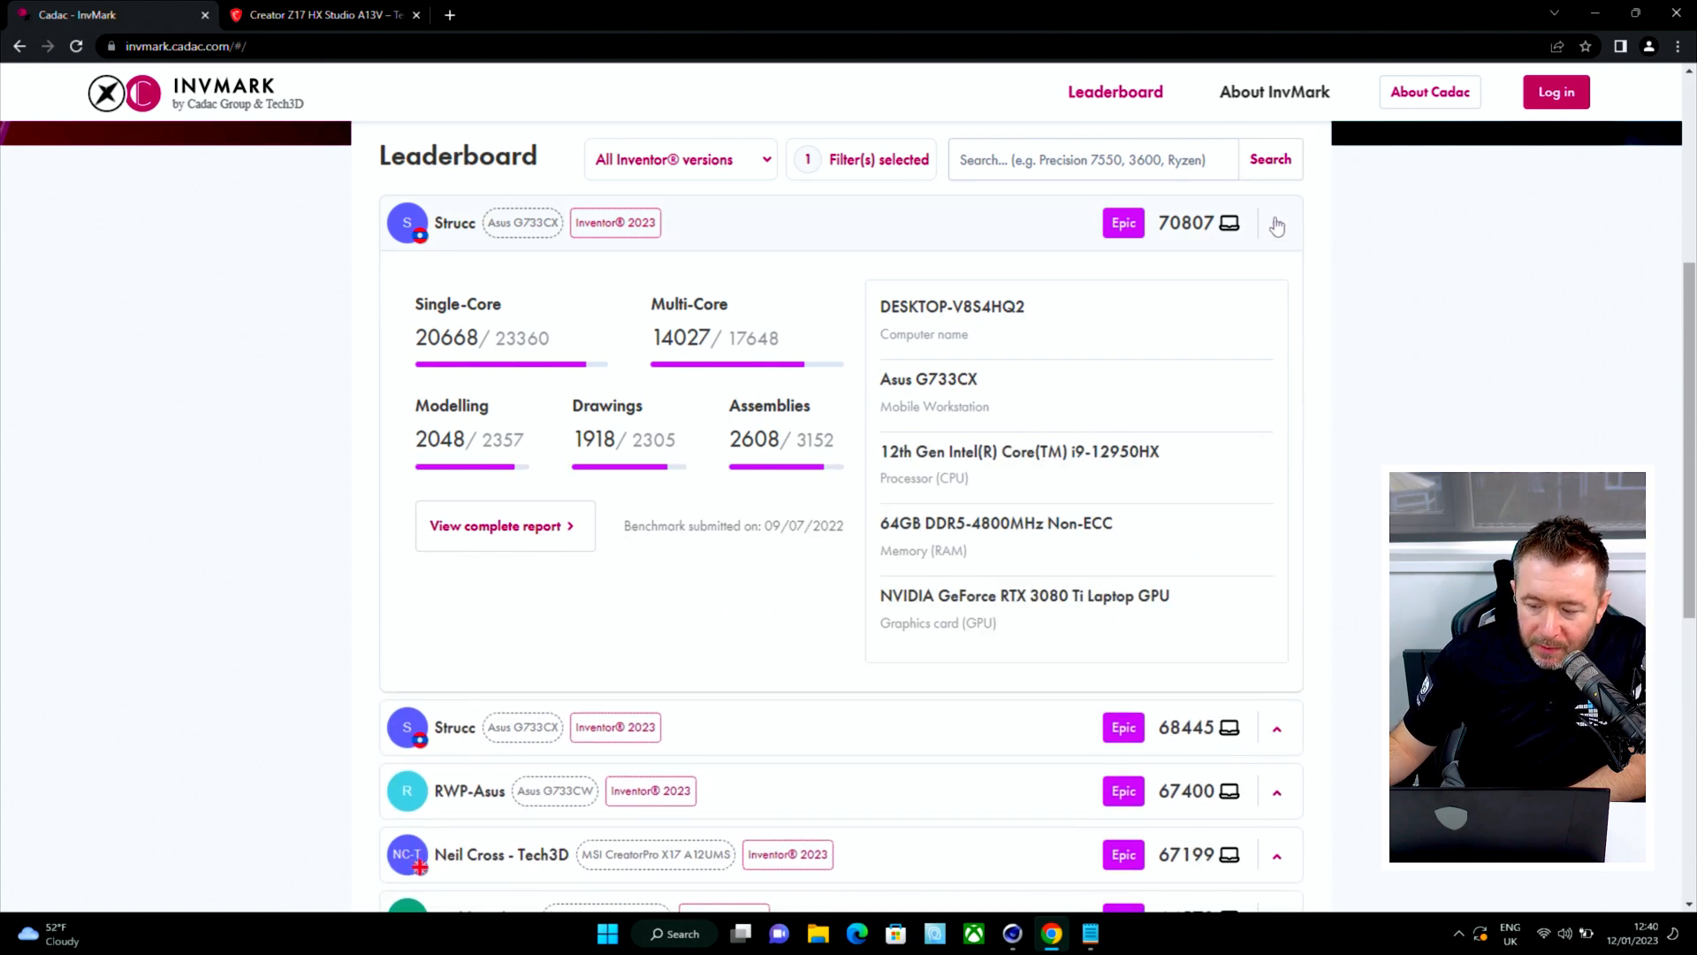
click(1277, 285)
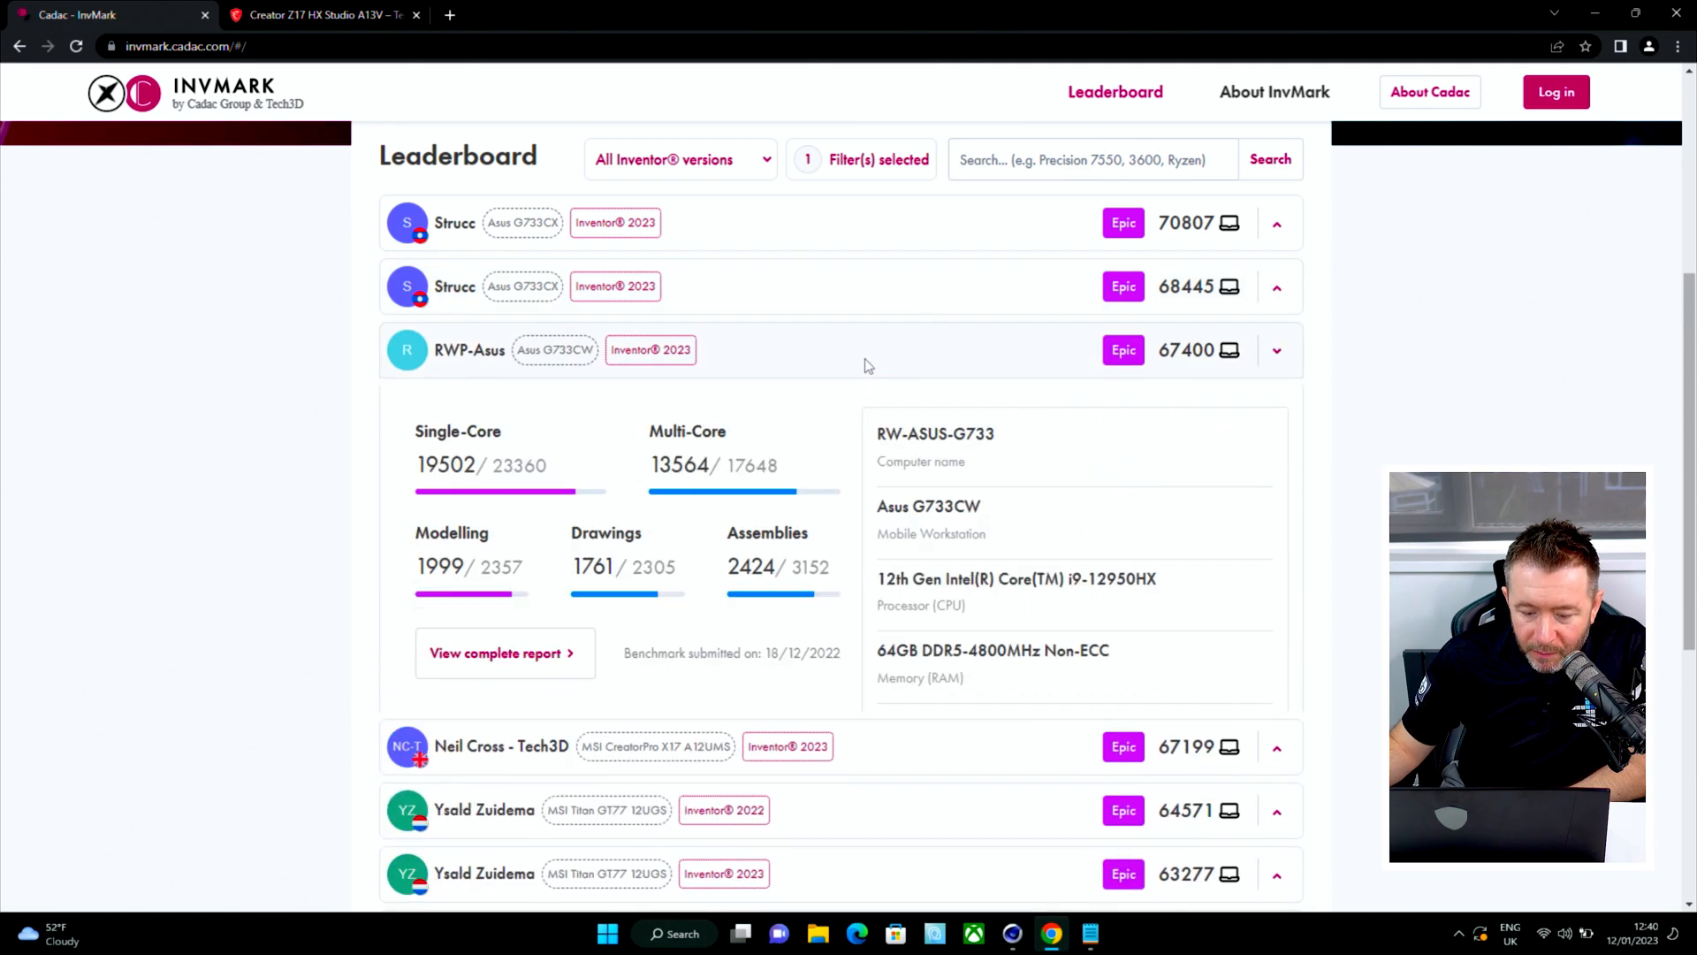
double_click(1120, 579)
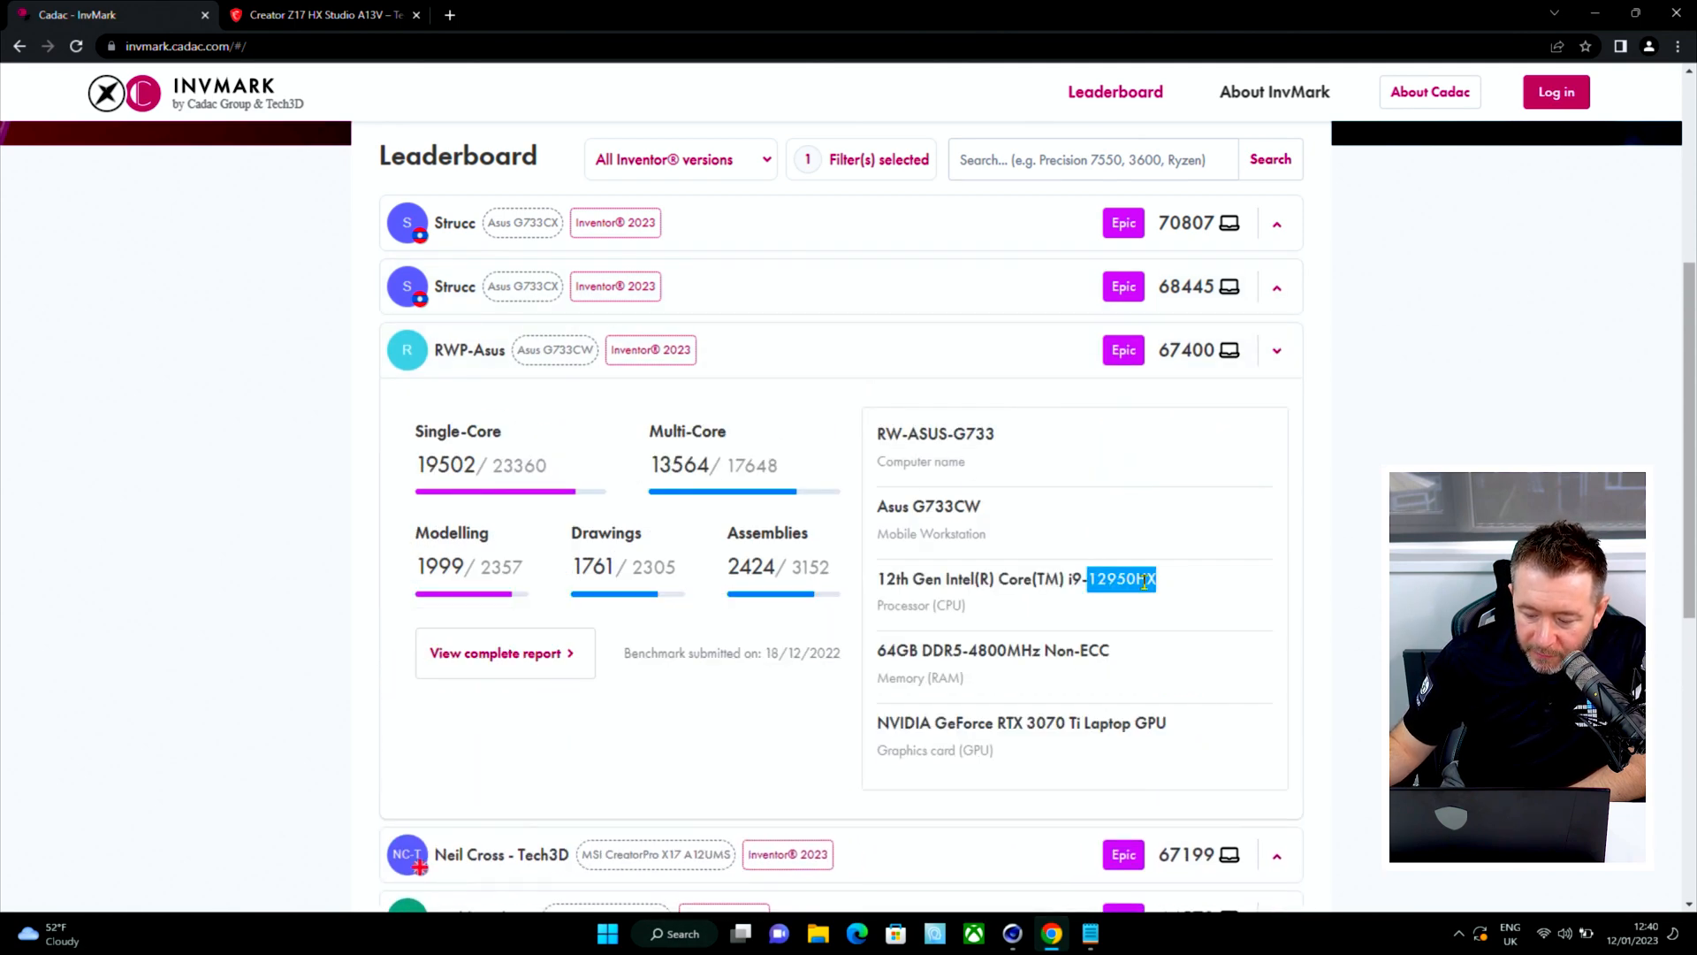
click(1277, 350)
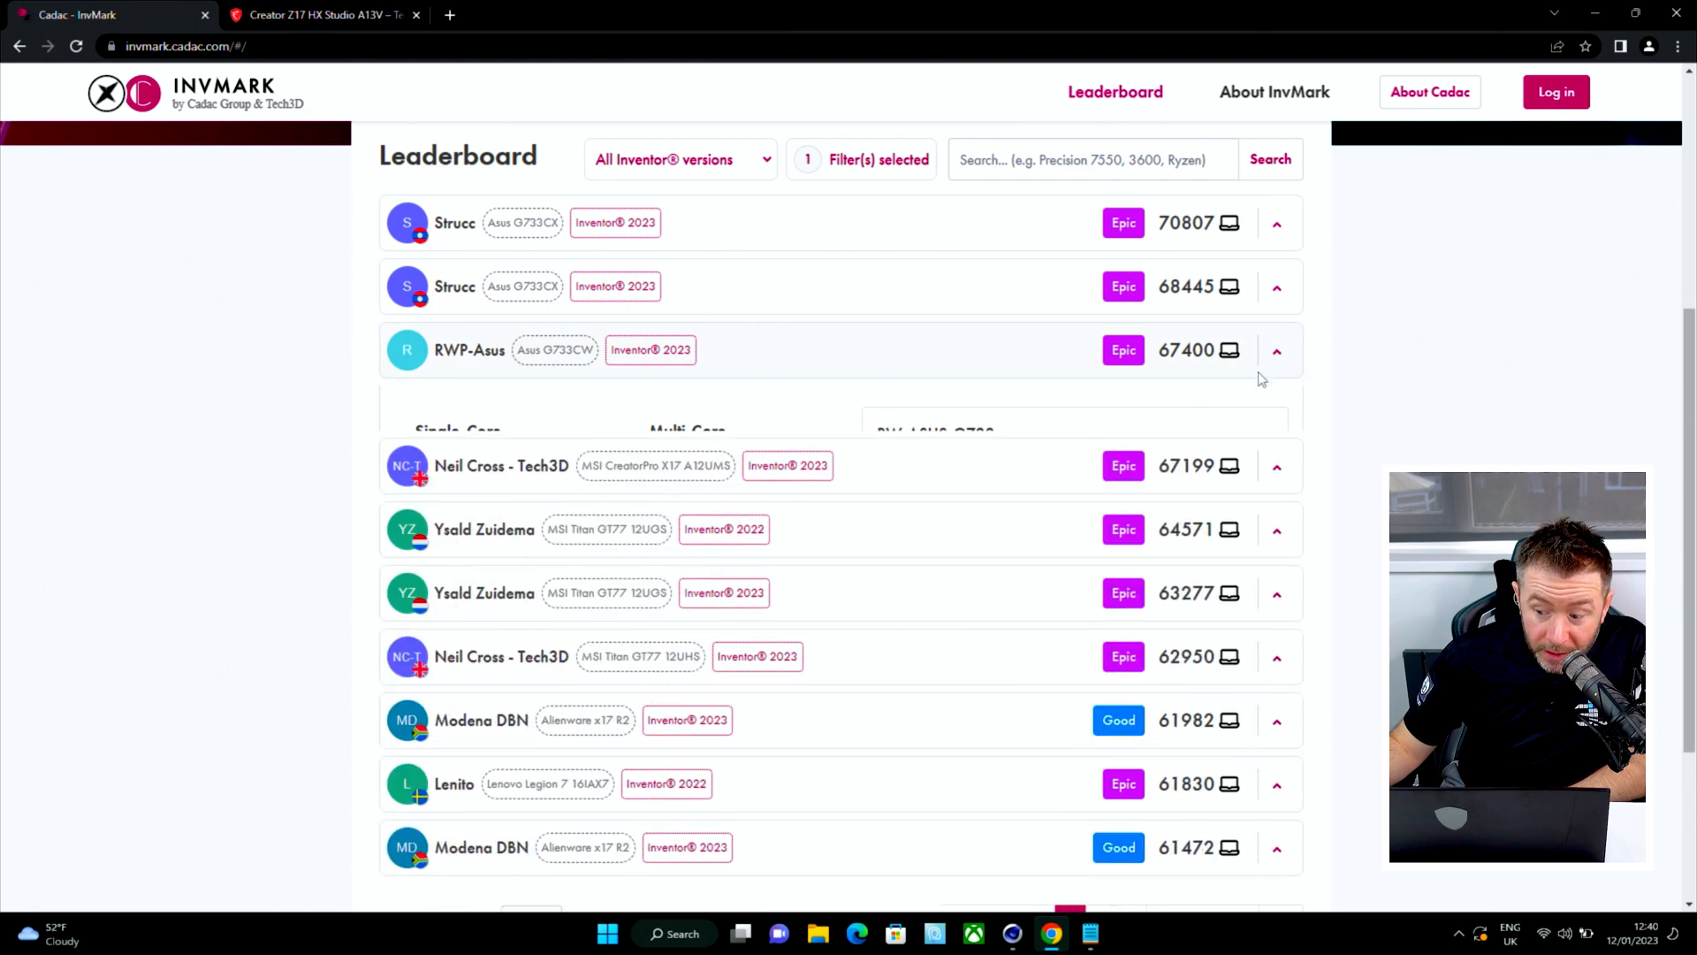
scroll(down, 3)
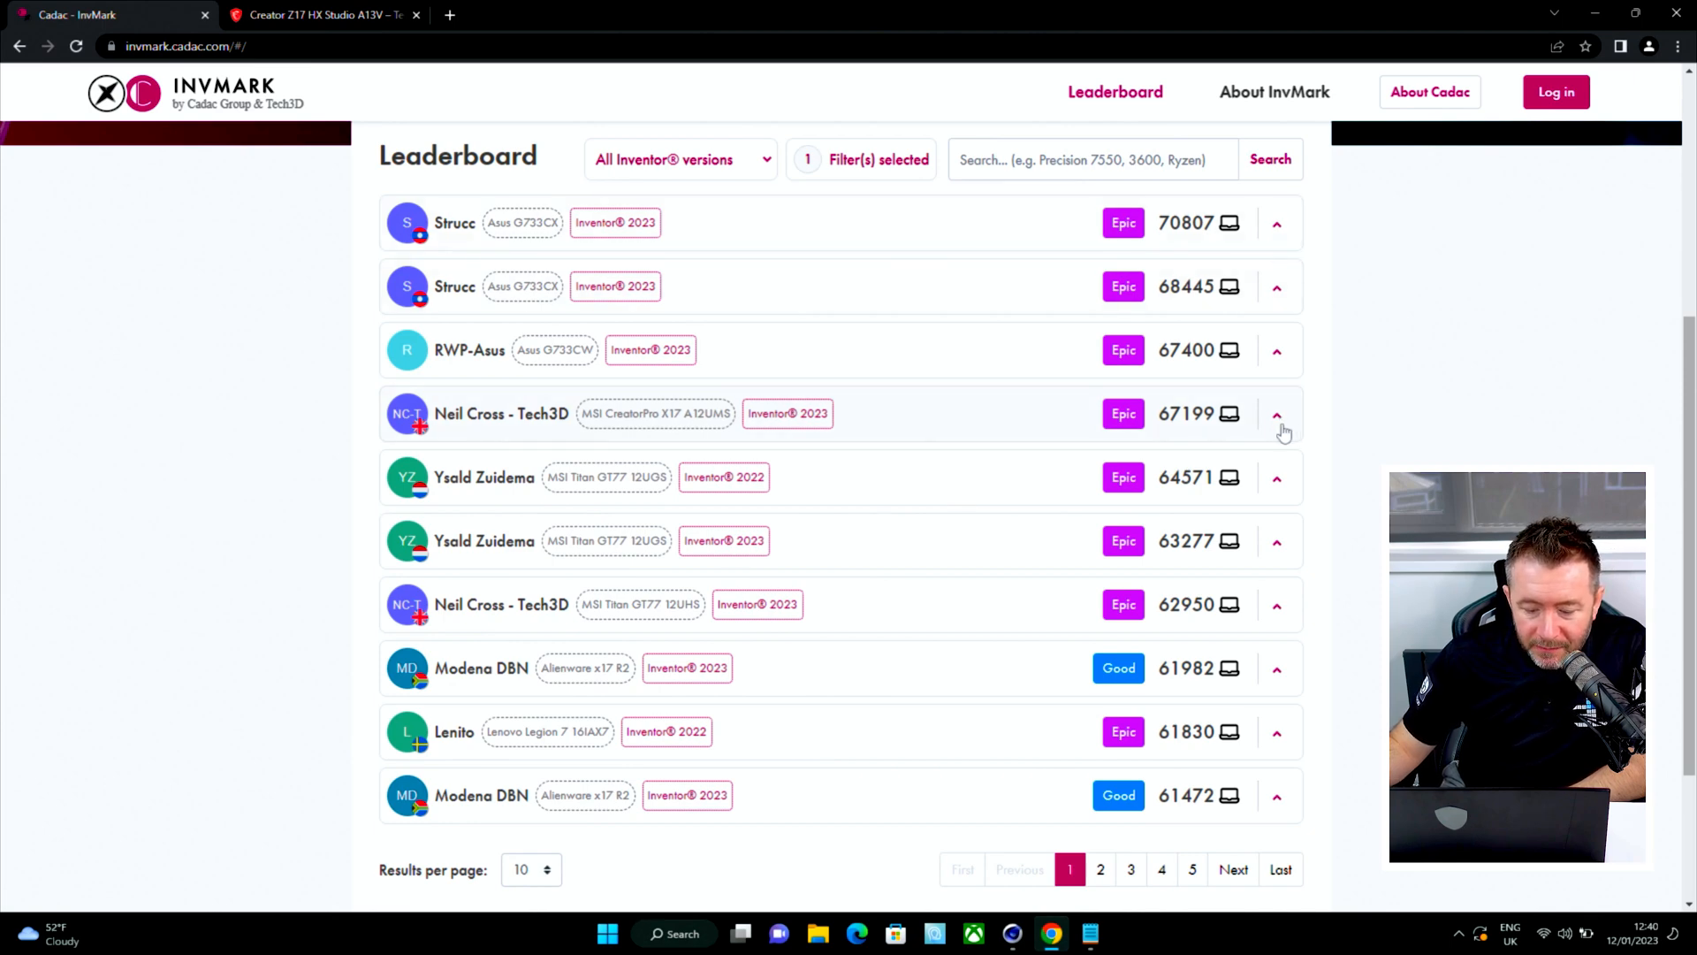
click(1277, 414)
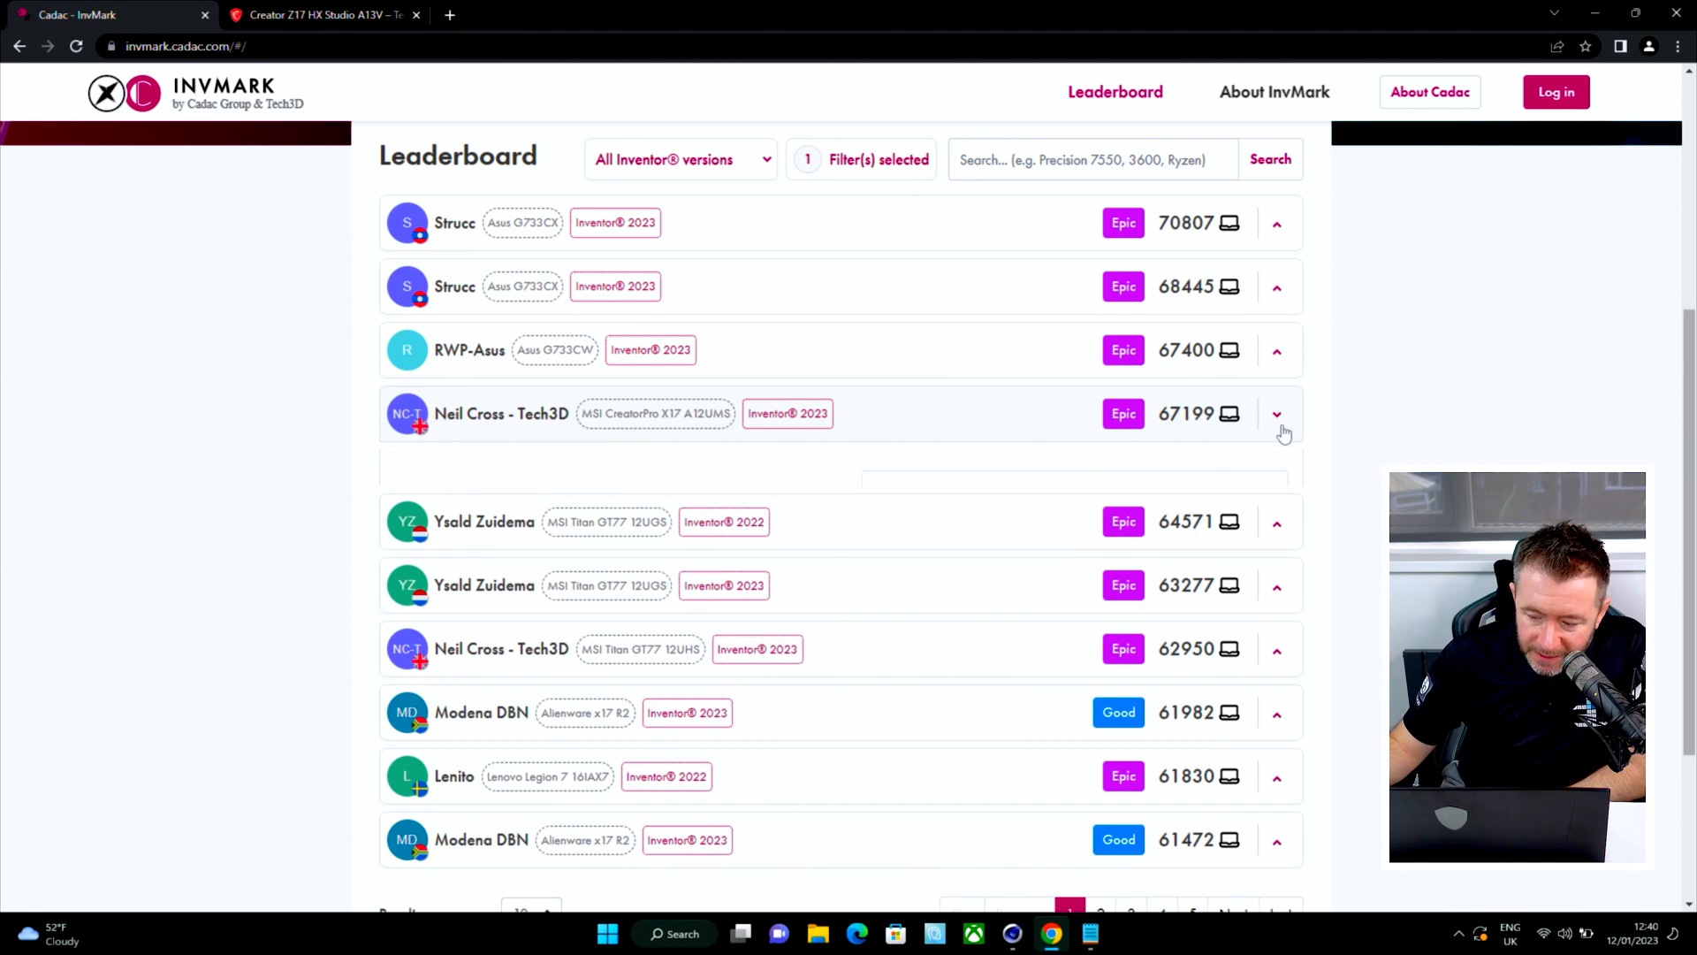
click(1277, 414)
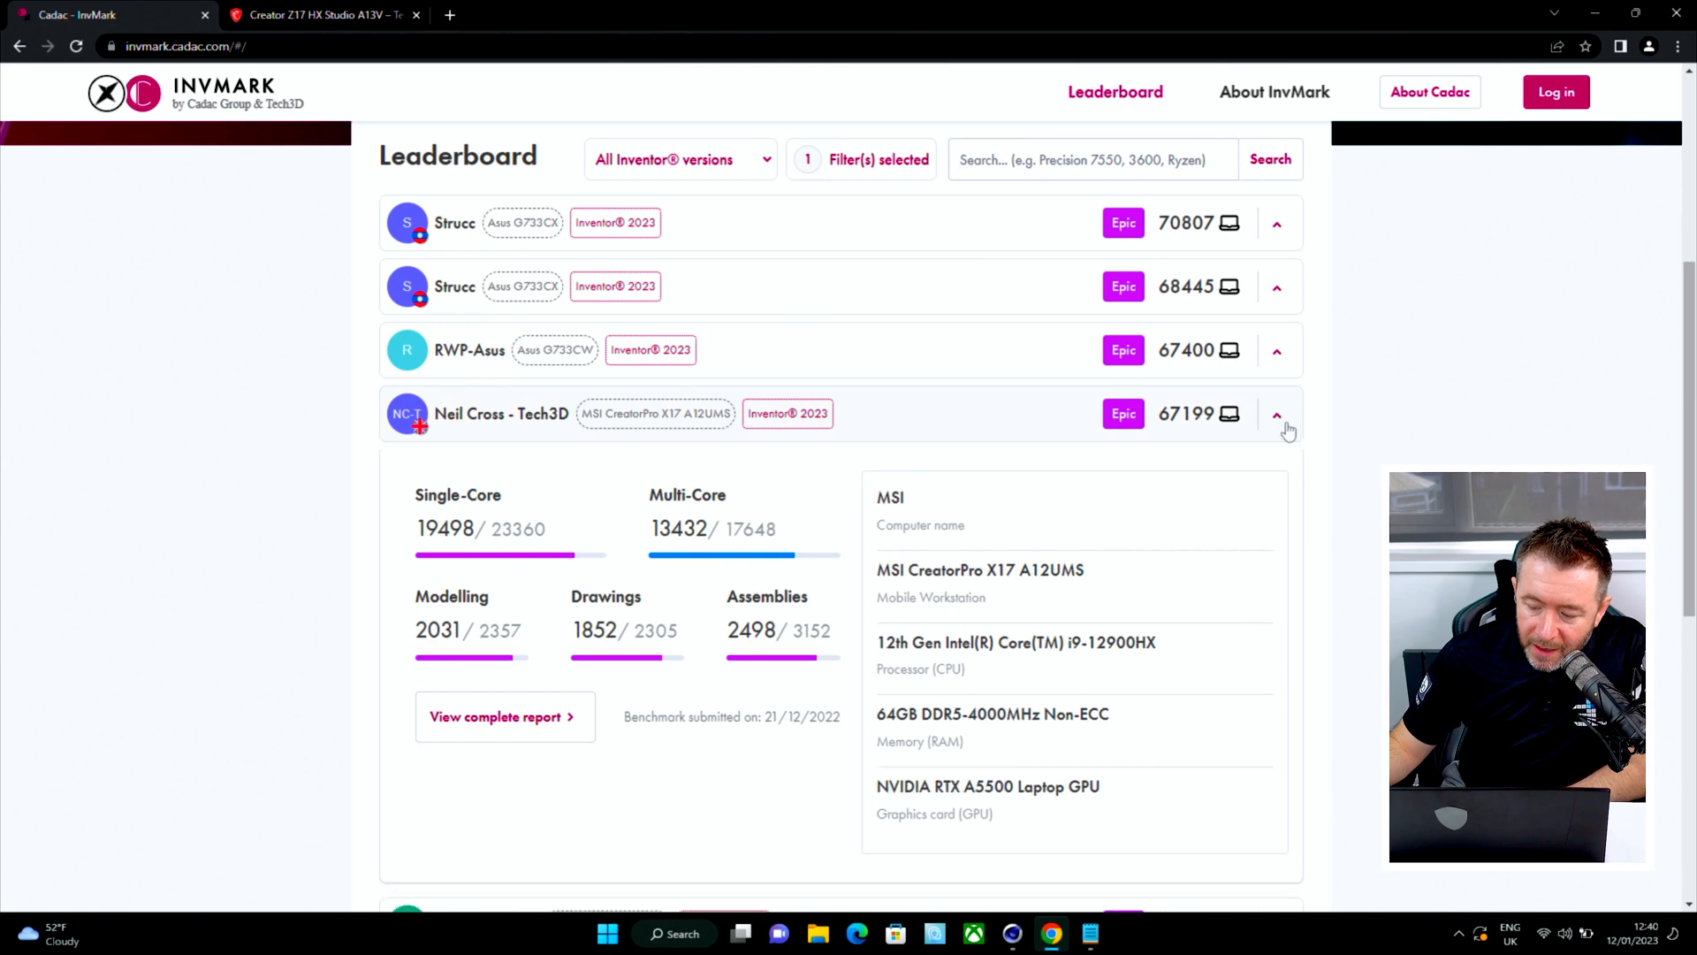
click(1277, 414)
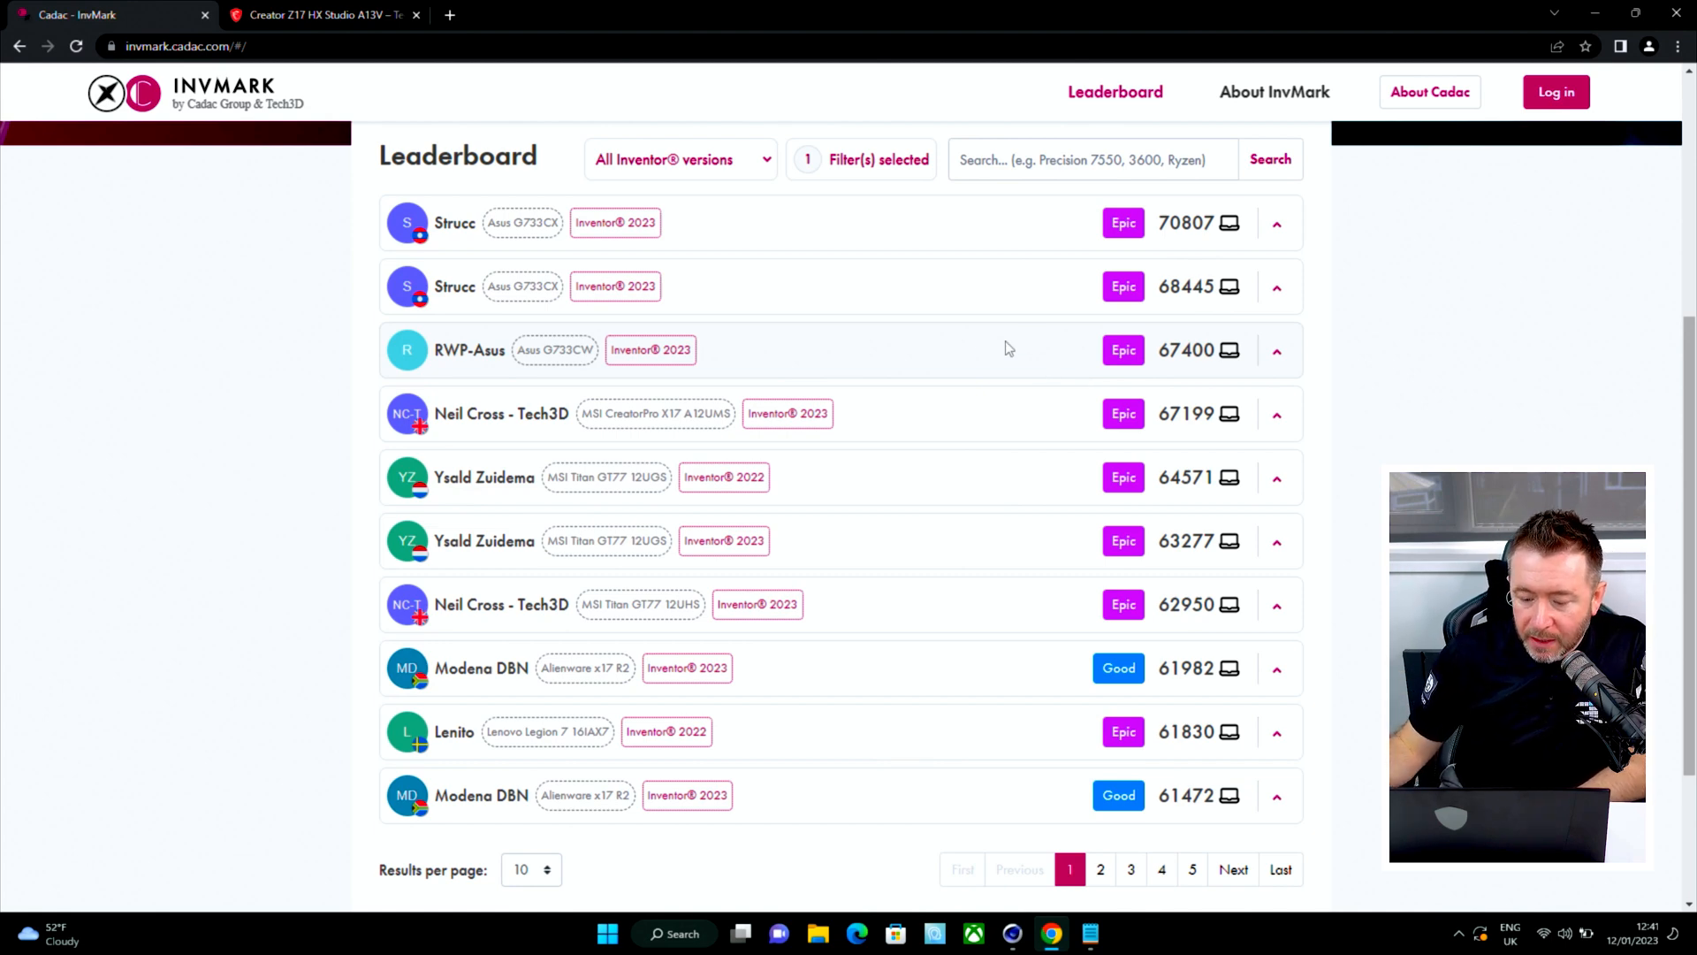
mouse_move(915, 333)
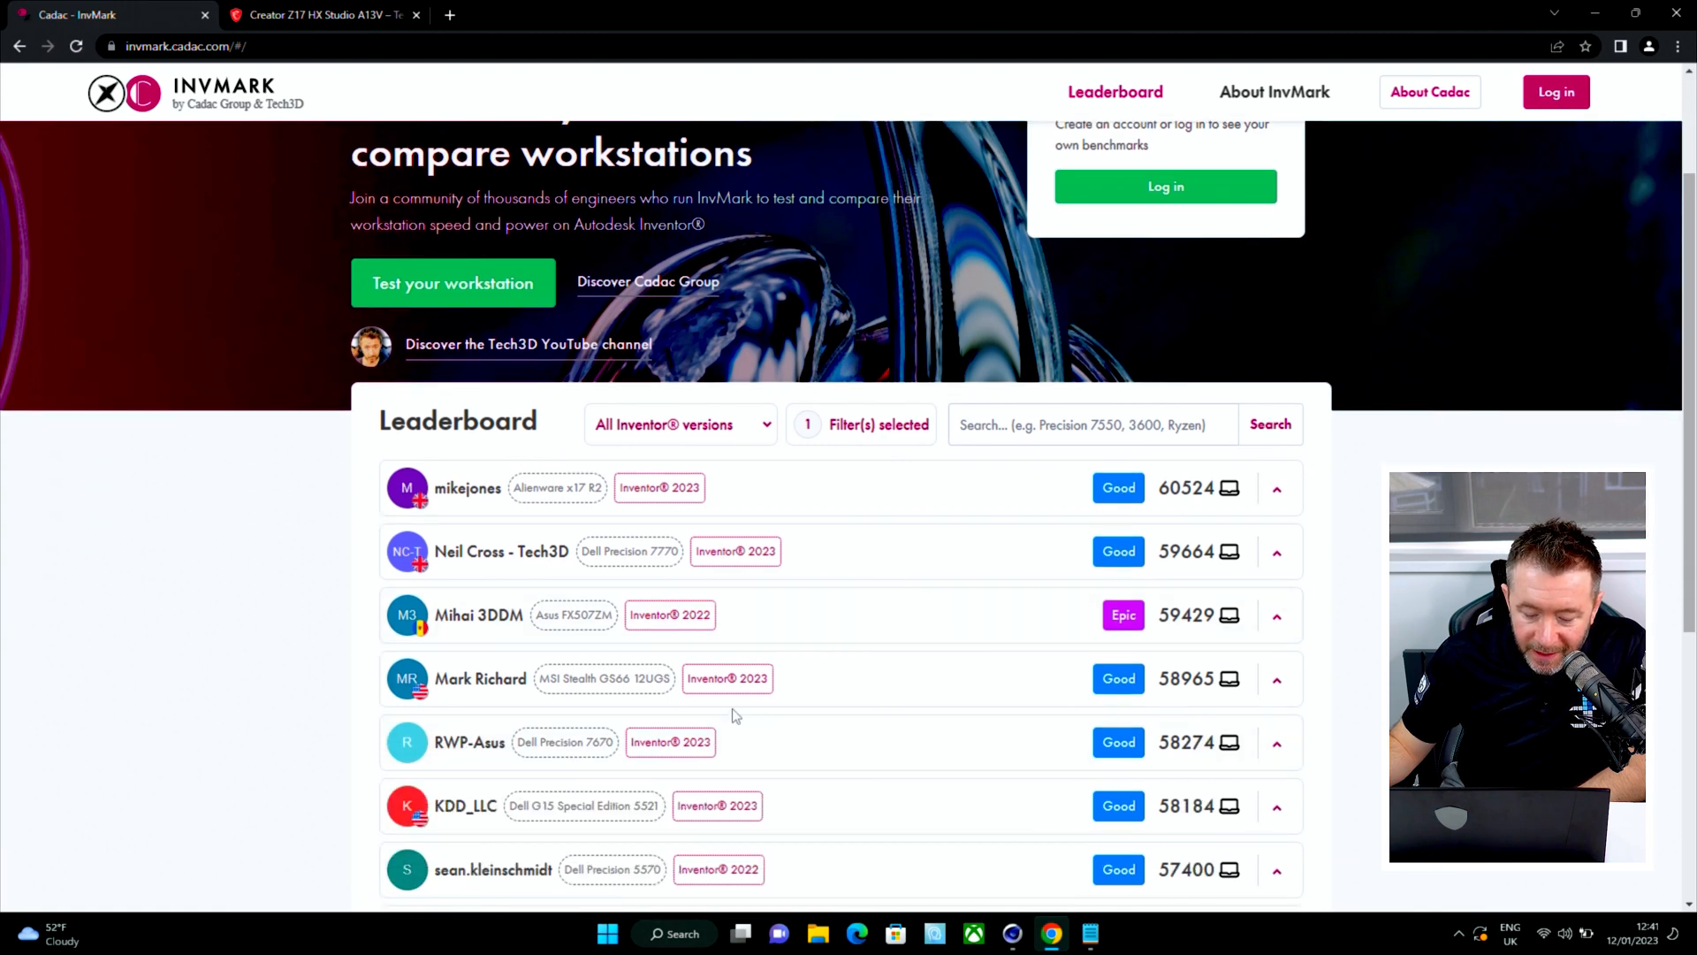
mouse_move(1267, 761)
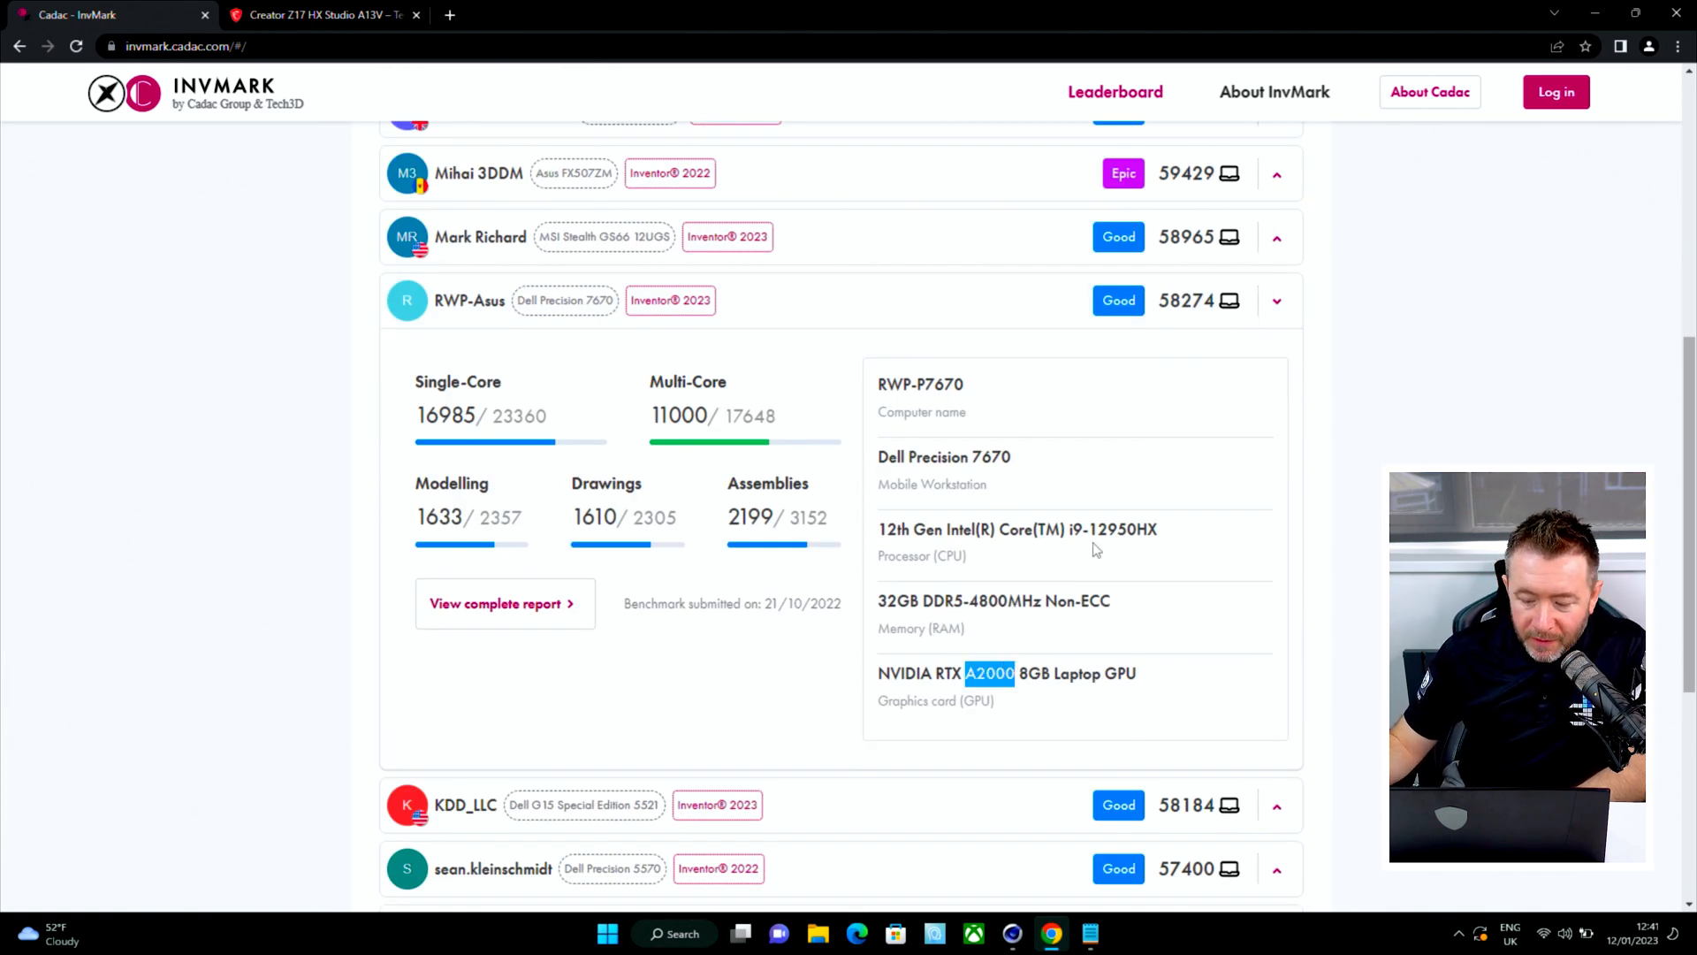
- Expand the Dell Precision 7670 entry on the next leaderboard page
click(1275, 300)
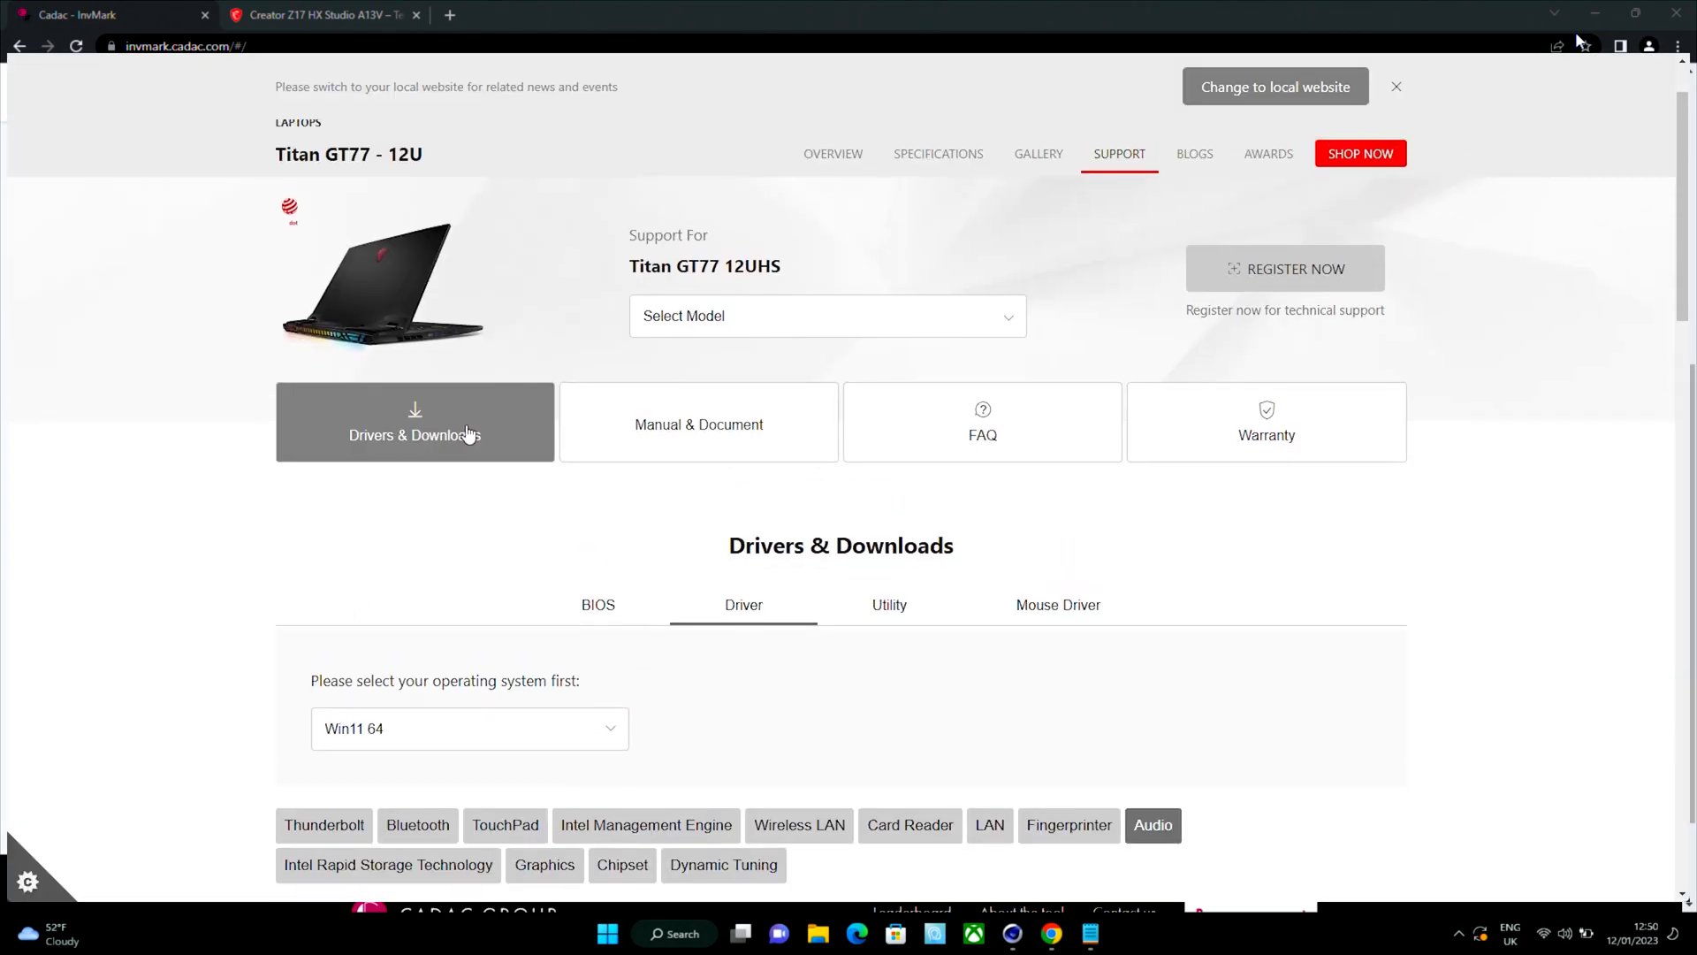
- Check the MSI Thunderbolt driver release date, then return to the InvMark leaderboard
click(827, 314)
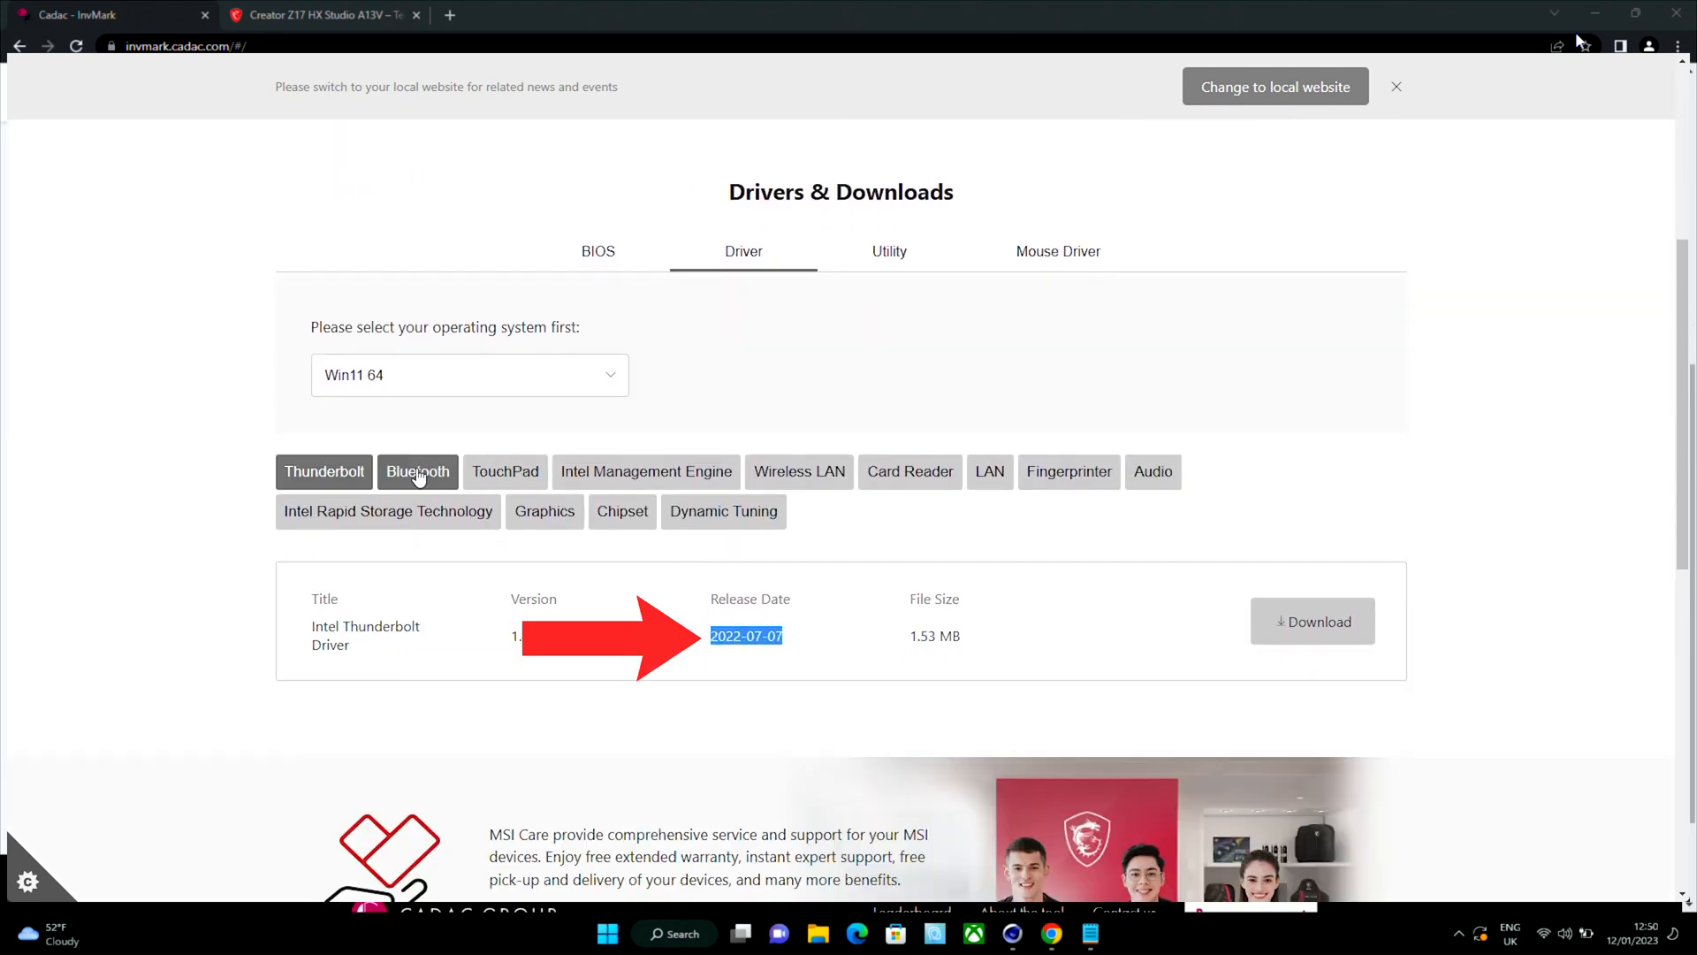
click(646, 471)
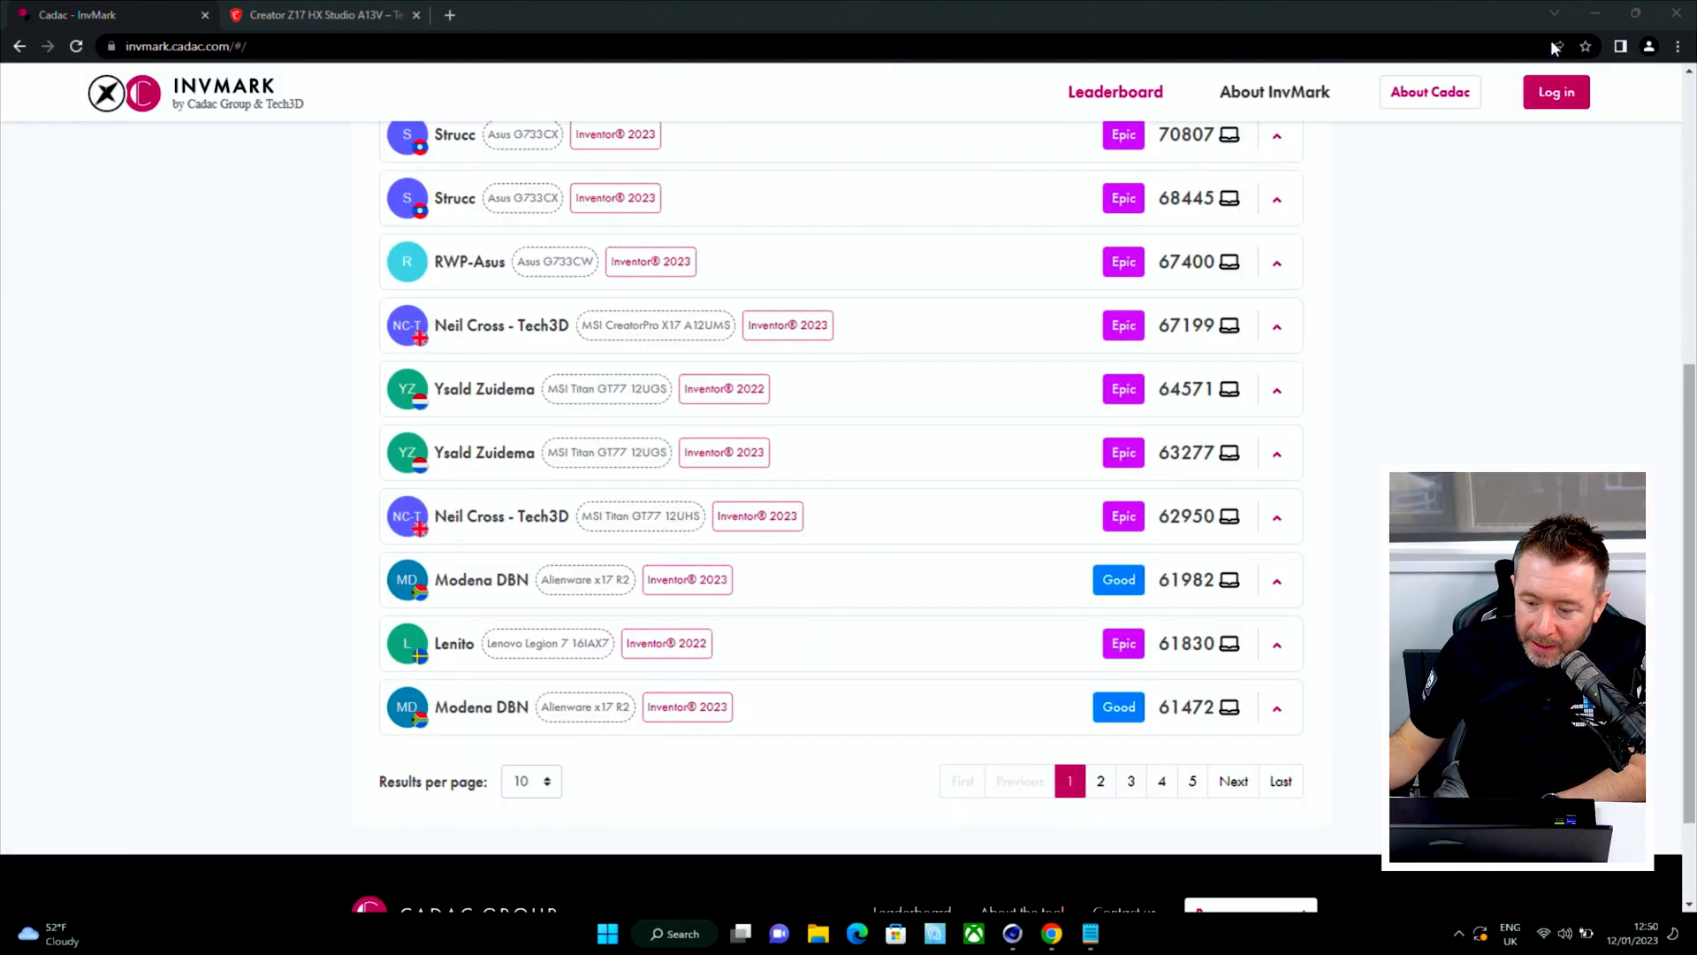
- Launch MSI Center from the taskbar to view CPU, GPU and memory usage
click(933, 934)
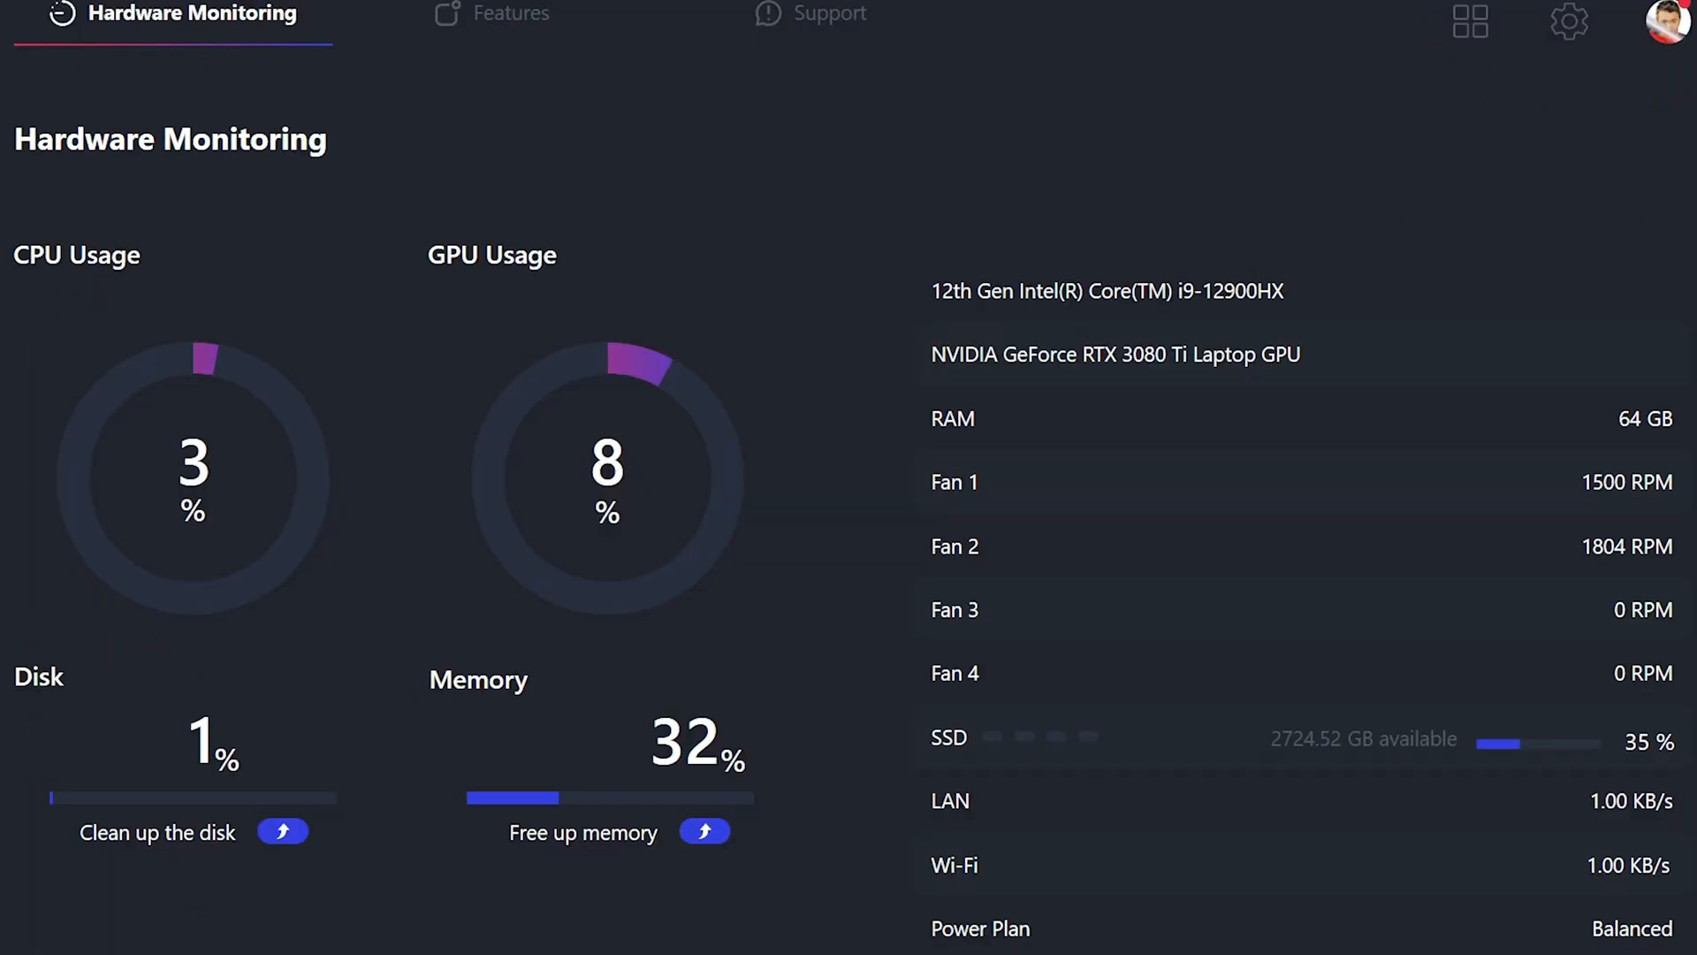
- Open MSI Center Pro's System Info for the CreatorPro X17 A12UMS
click(512, 14)
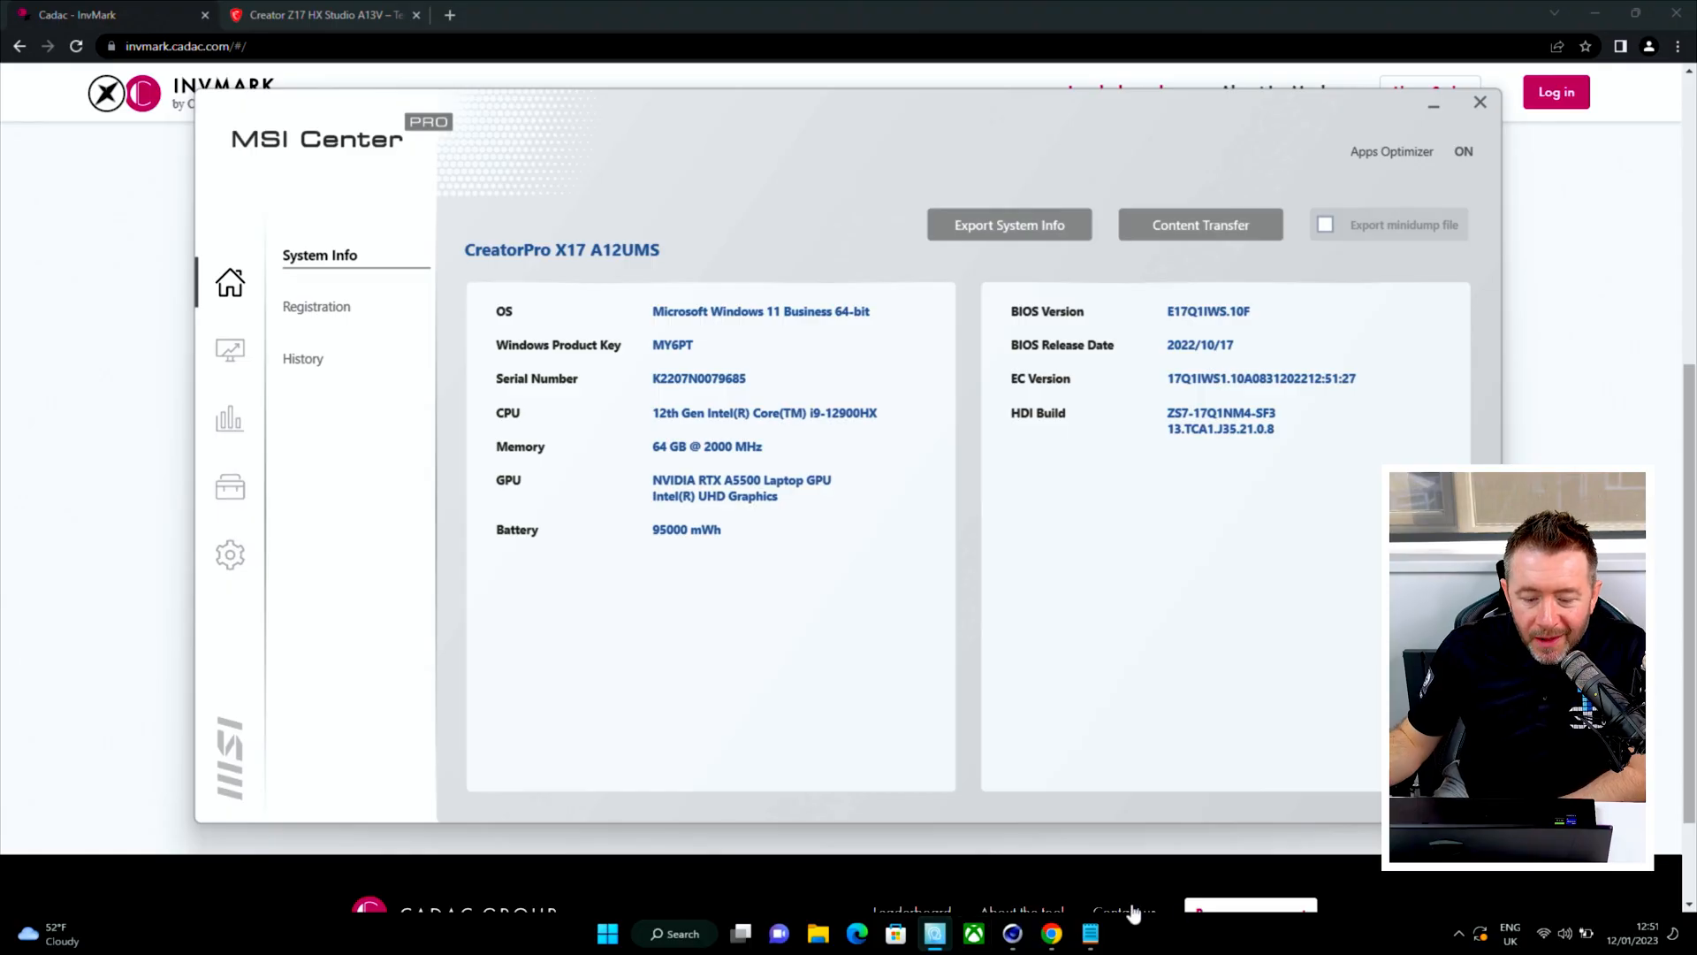
mouse_move(230, 350)
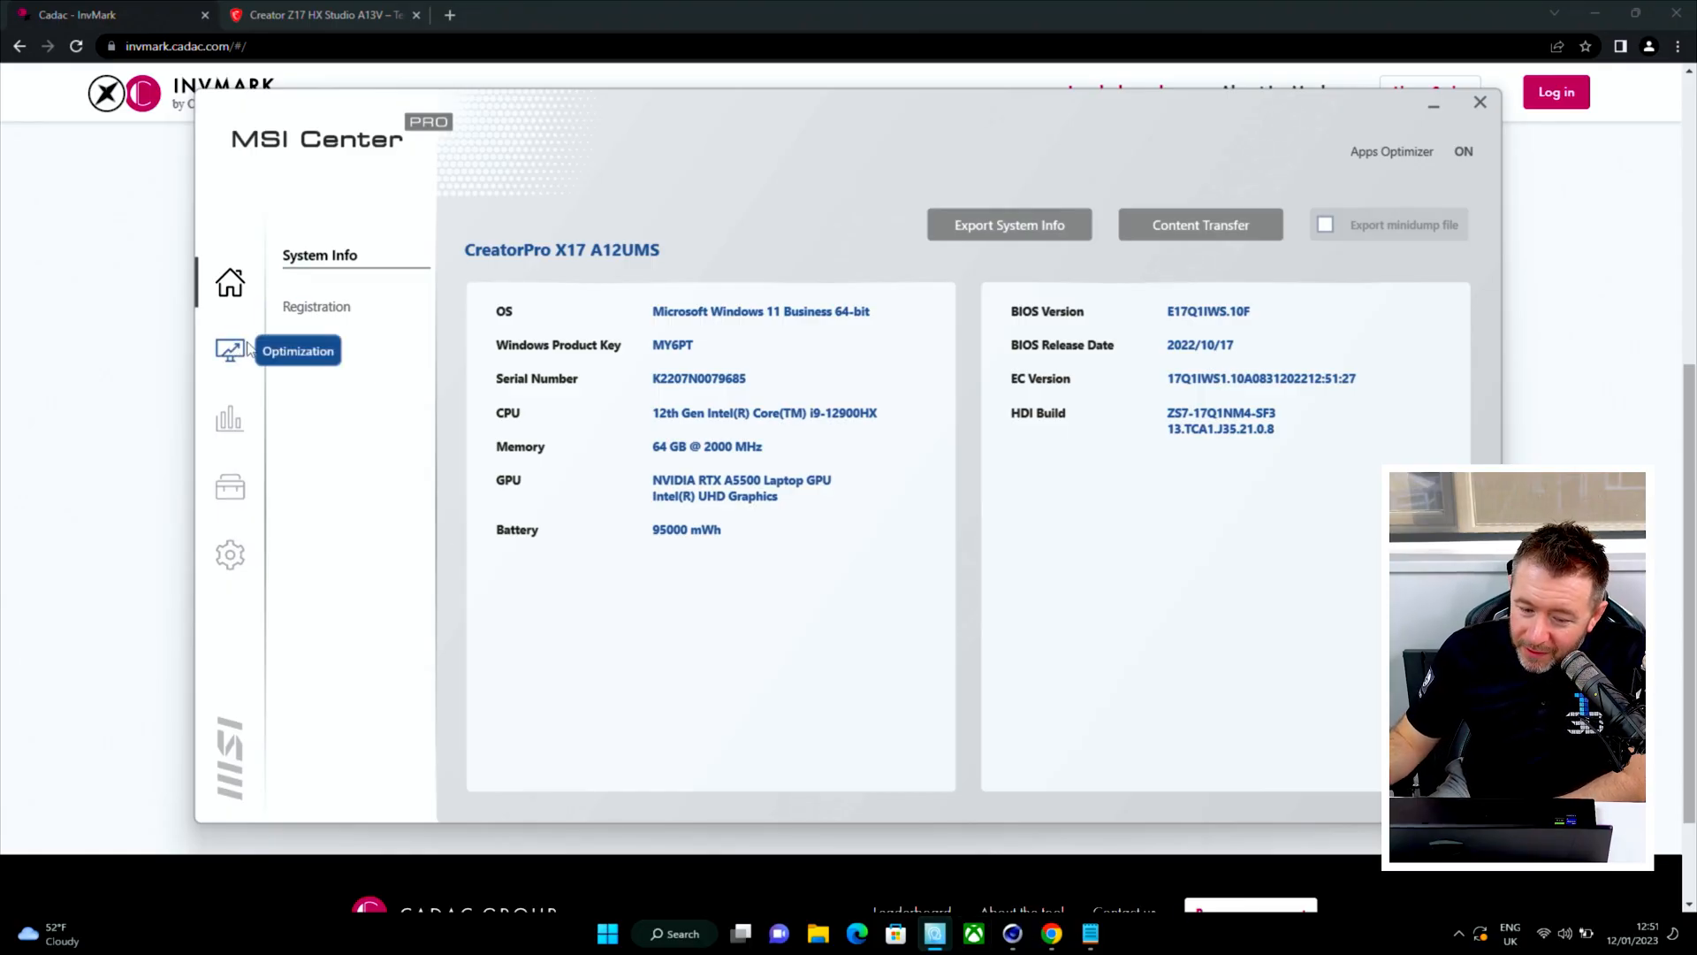
- Tour Optimization's Real-Time mode, Support and Settings, ending on Mystic Light with Steady effect
click(230, 350)
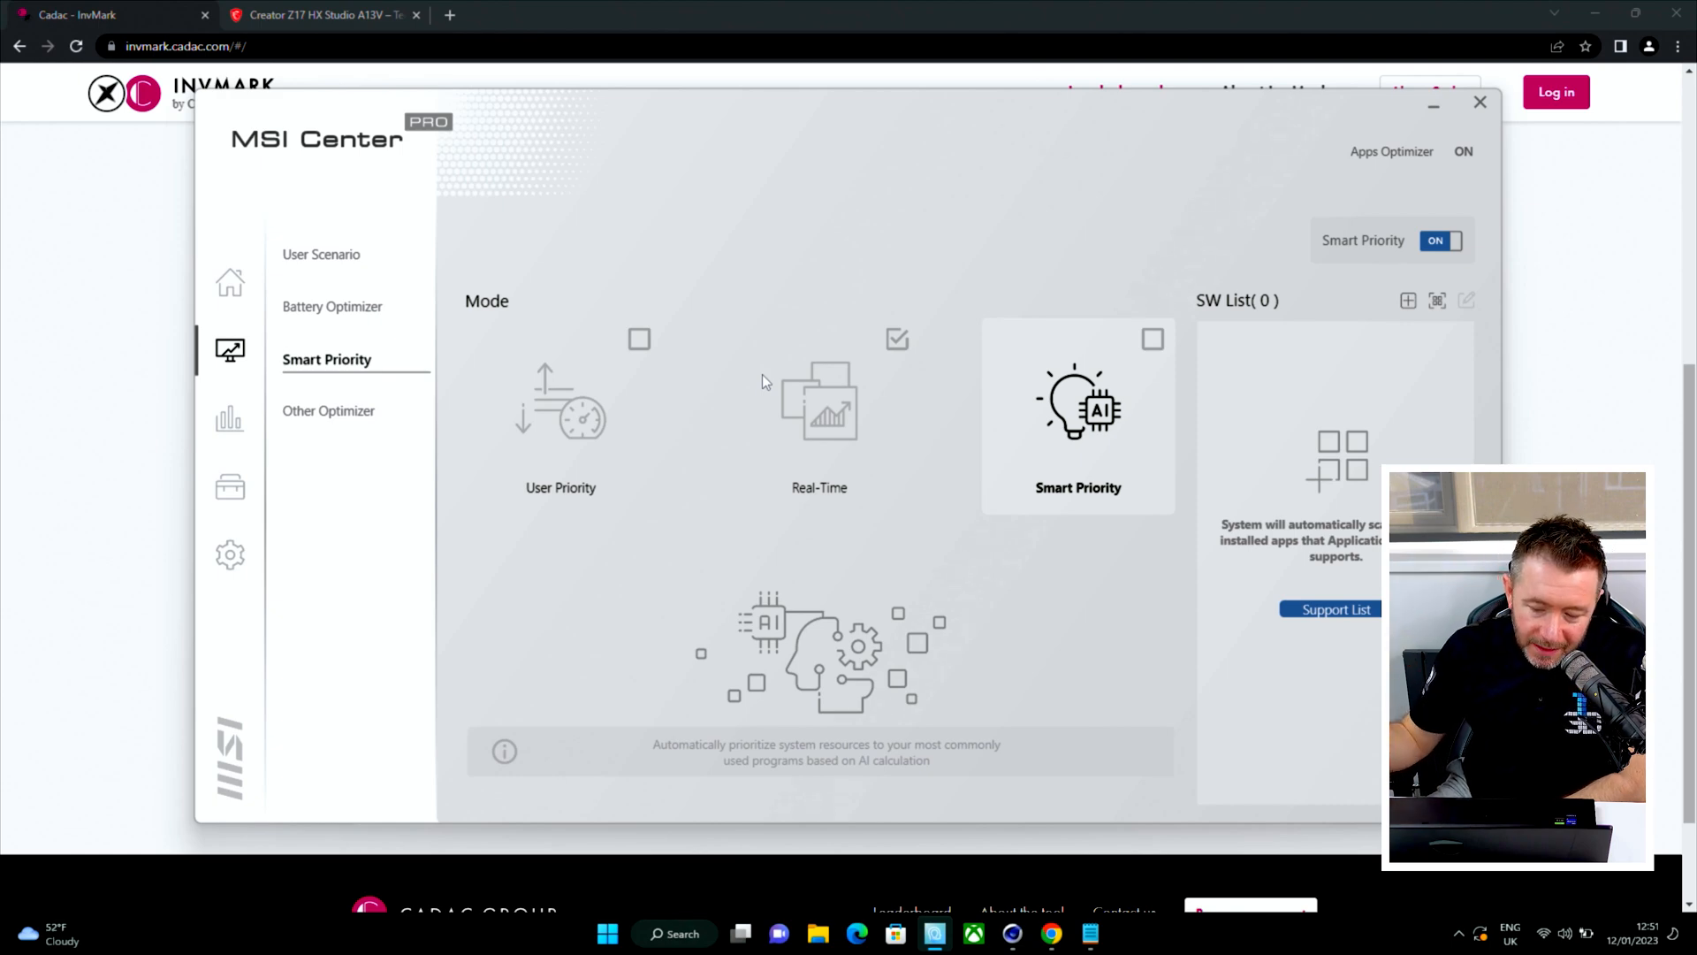
click(819, 411)
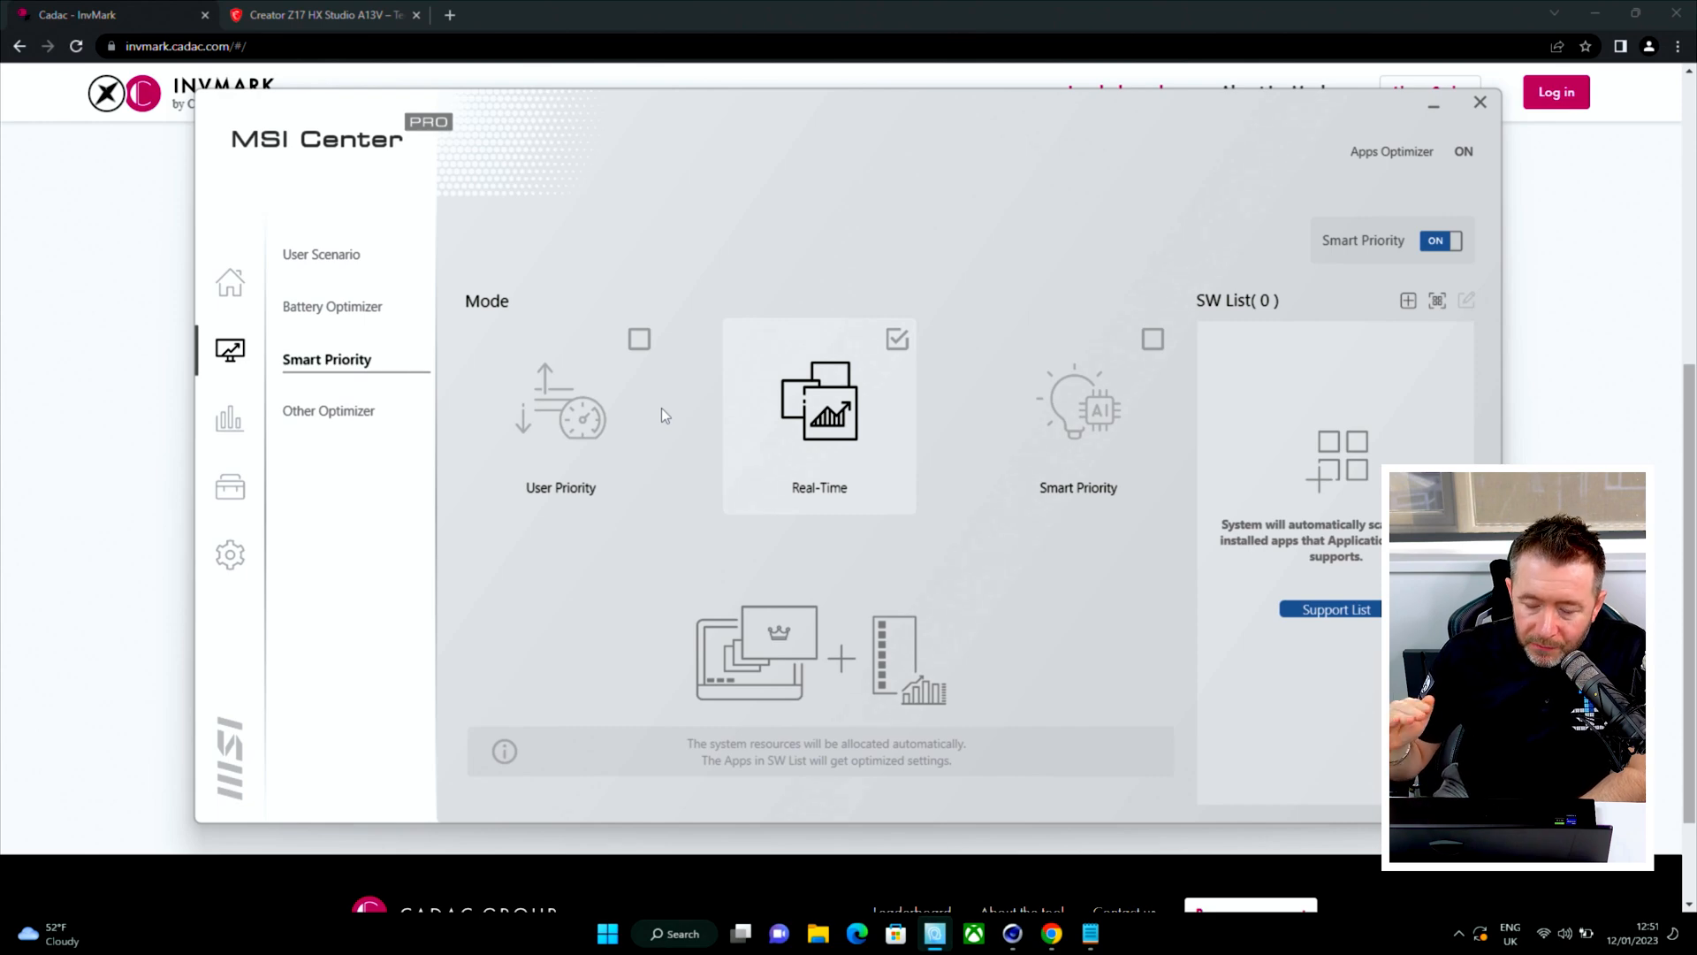
mouse_move(714, 419)
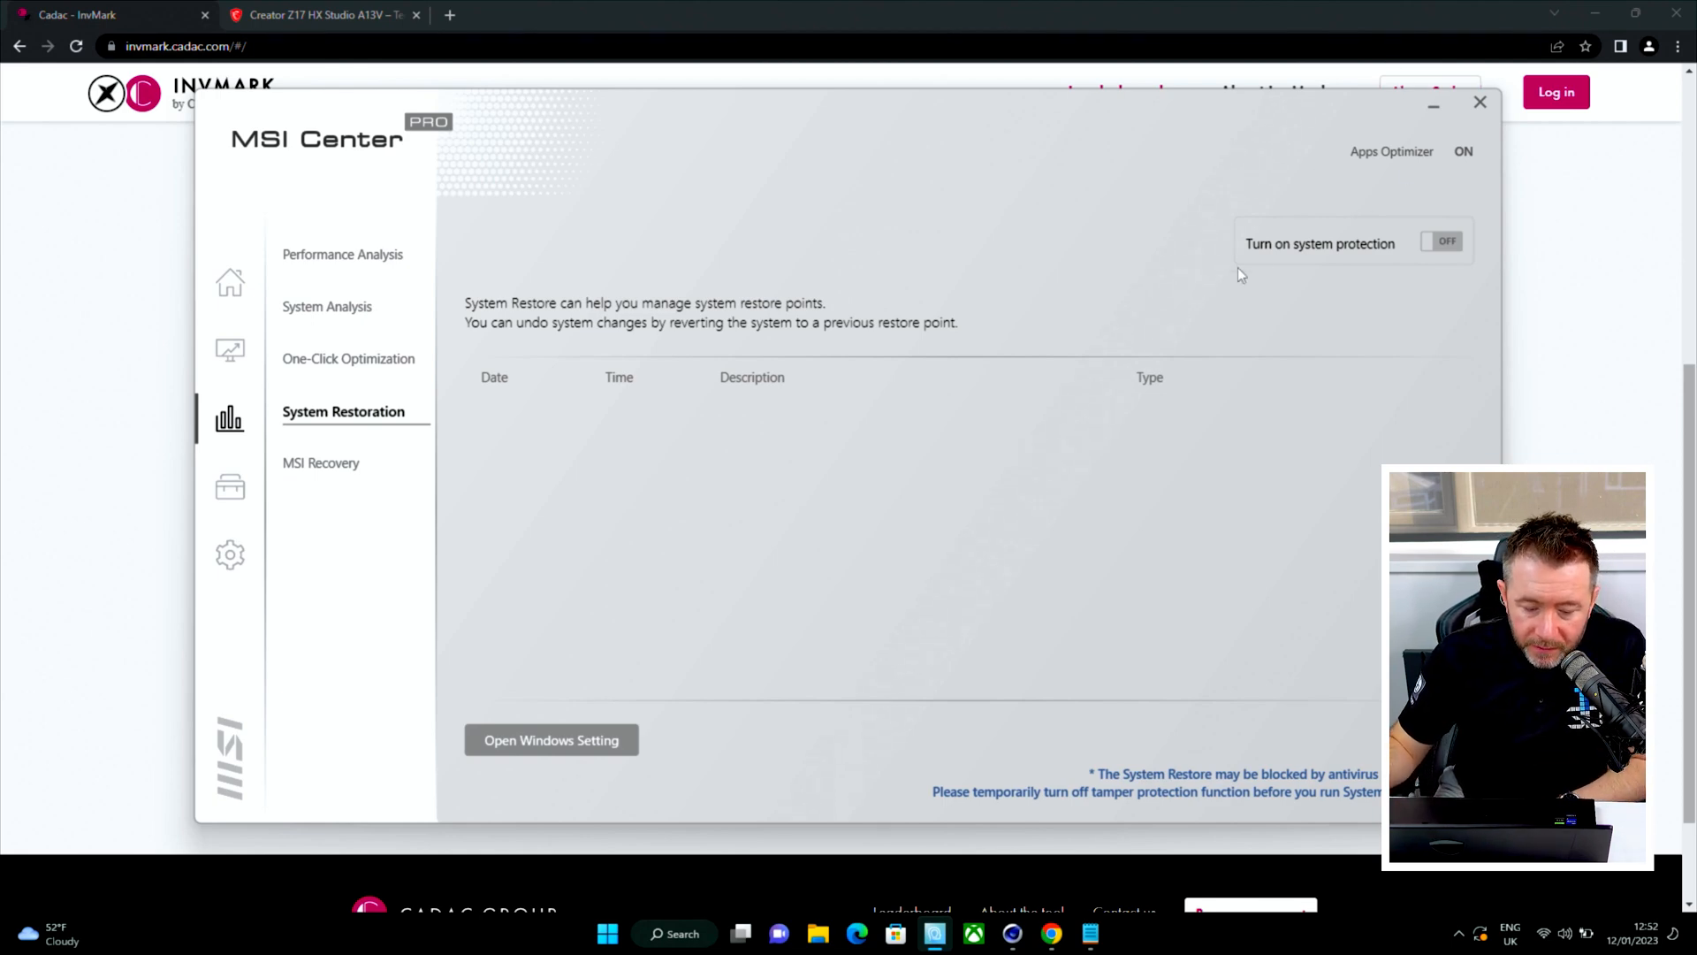
click(230, 486)
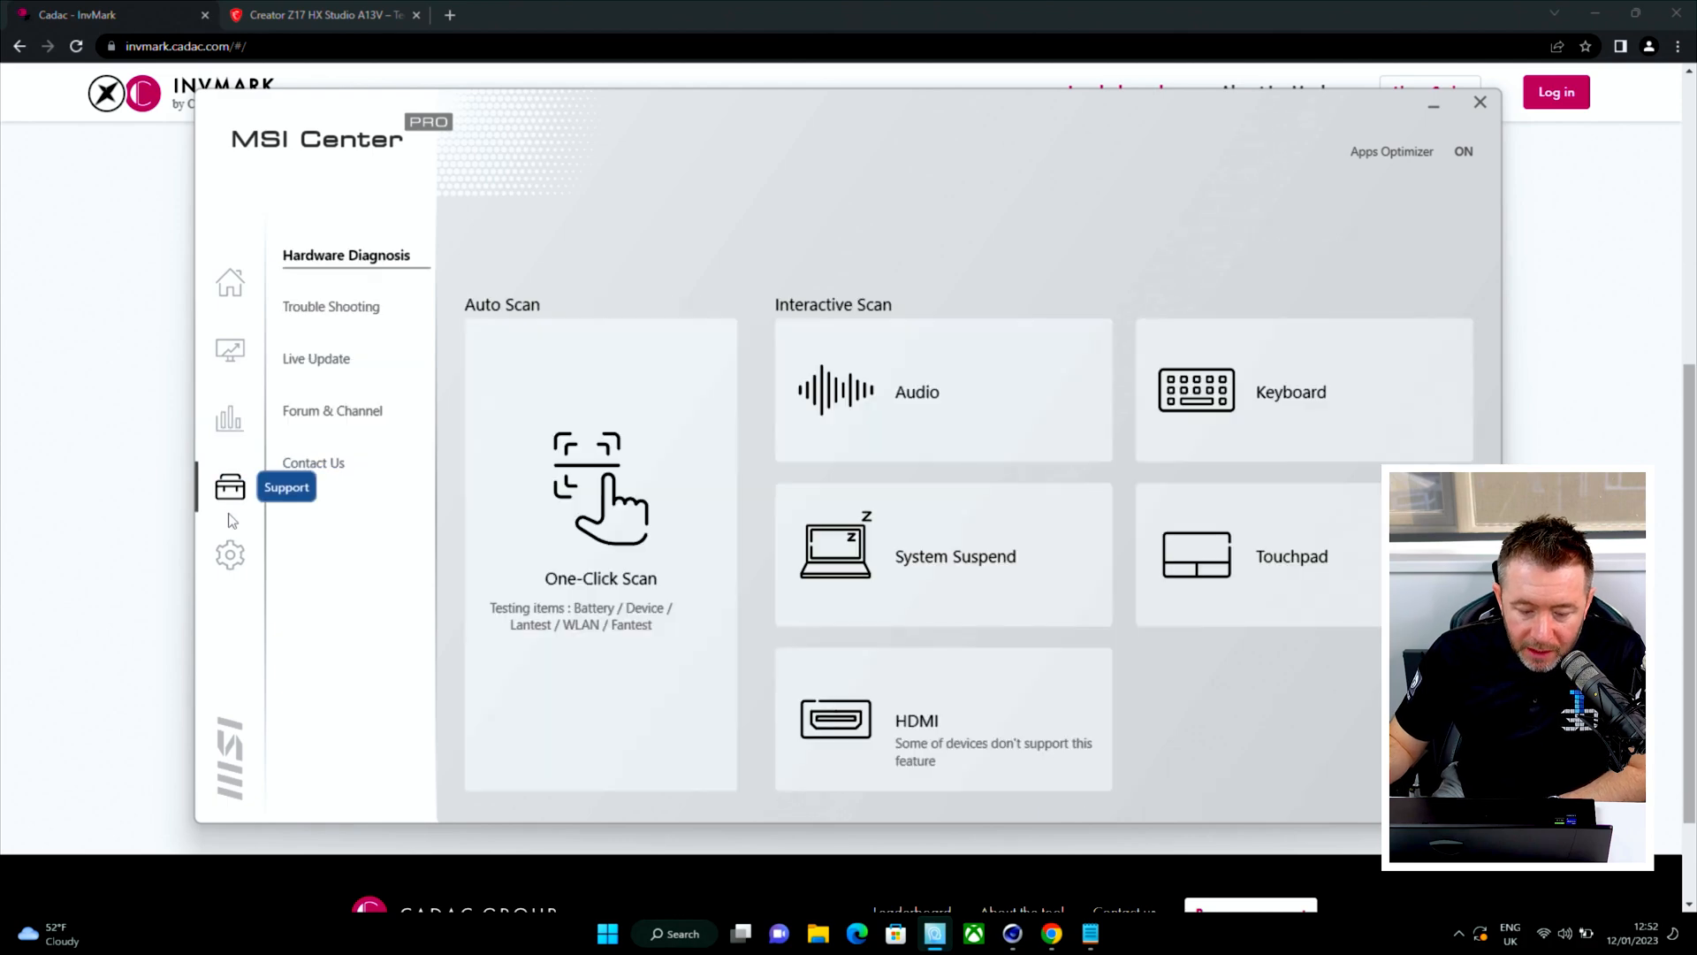
click(230, 554)
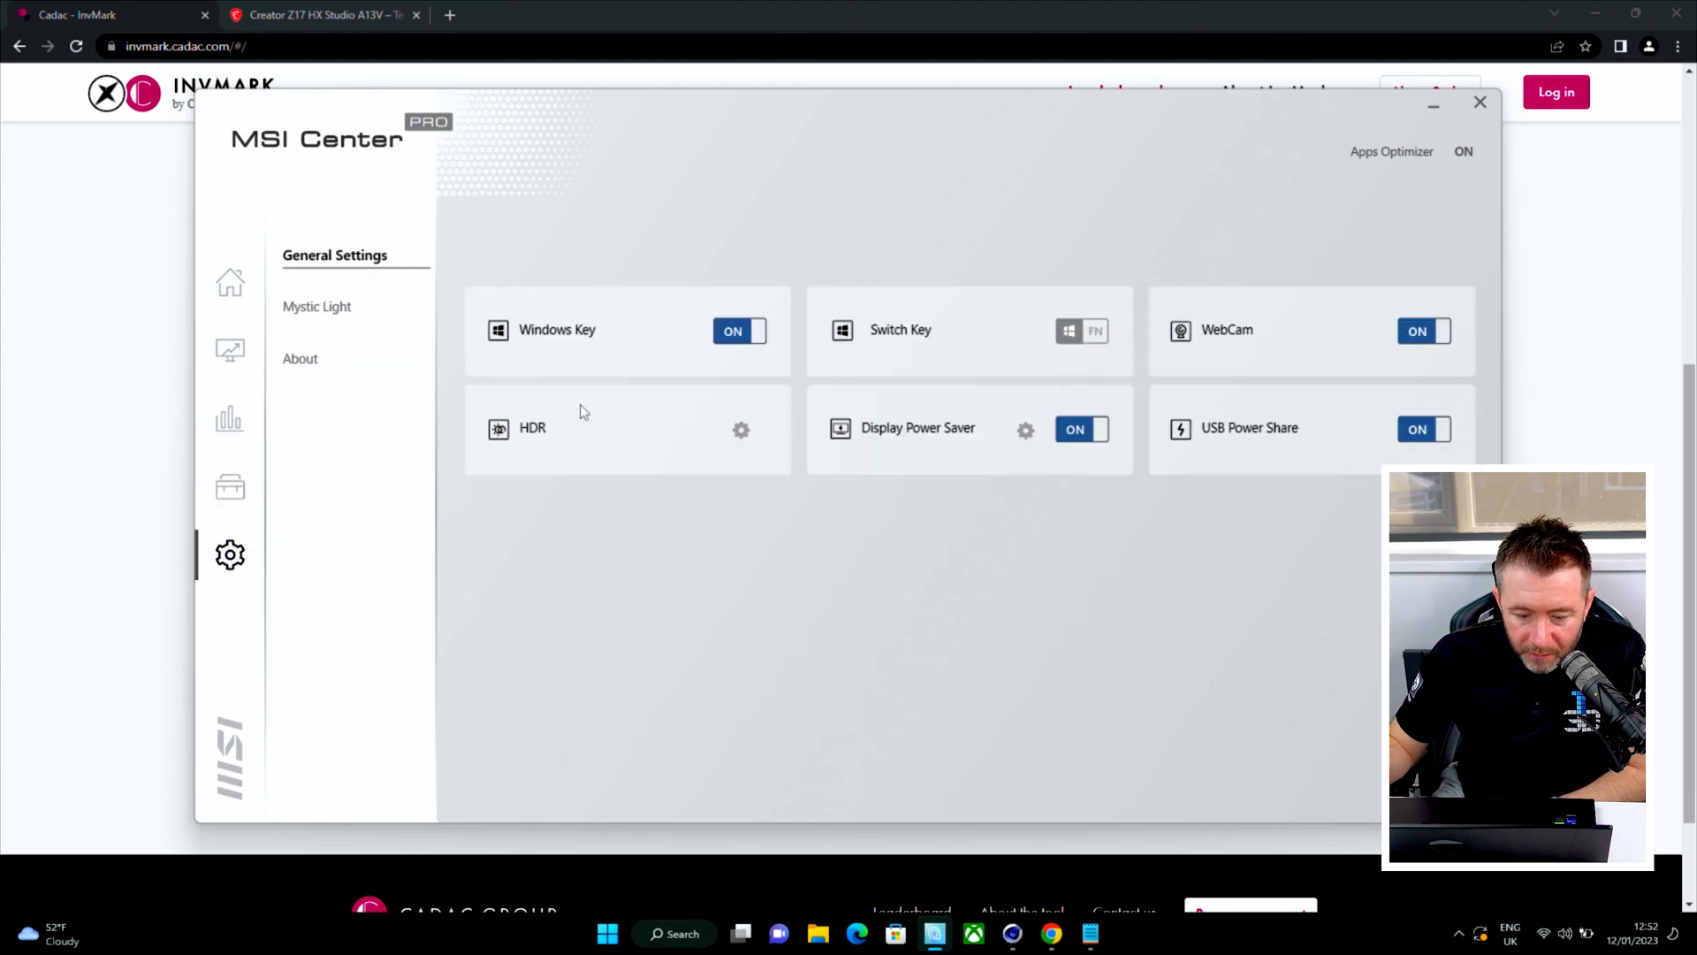
click(317, 307)
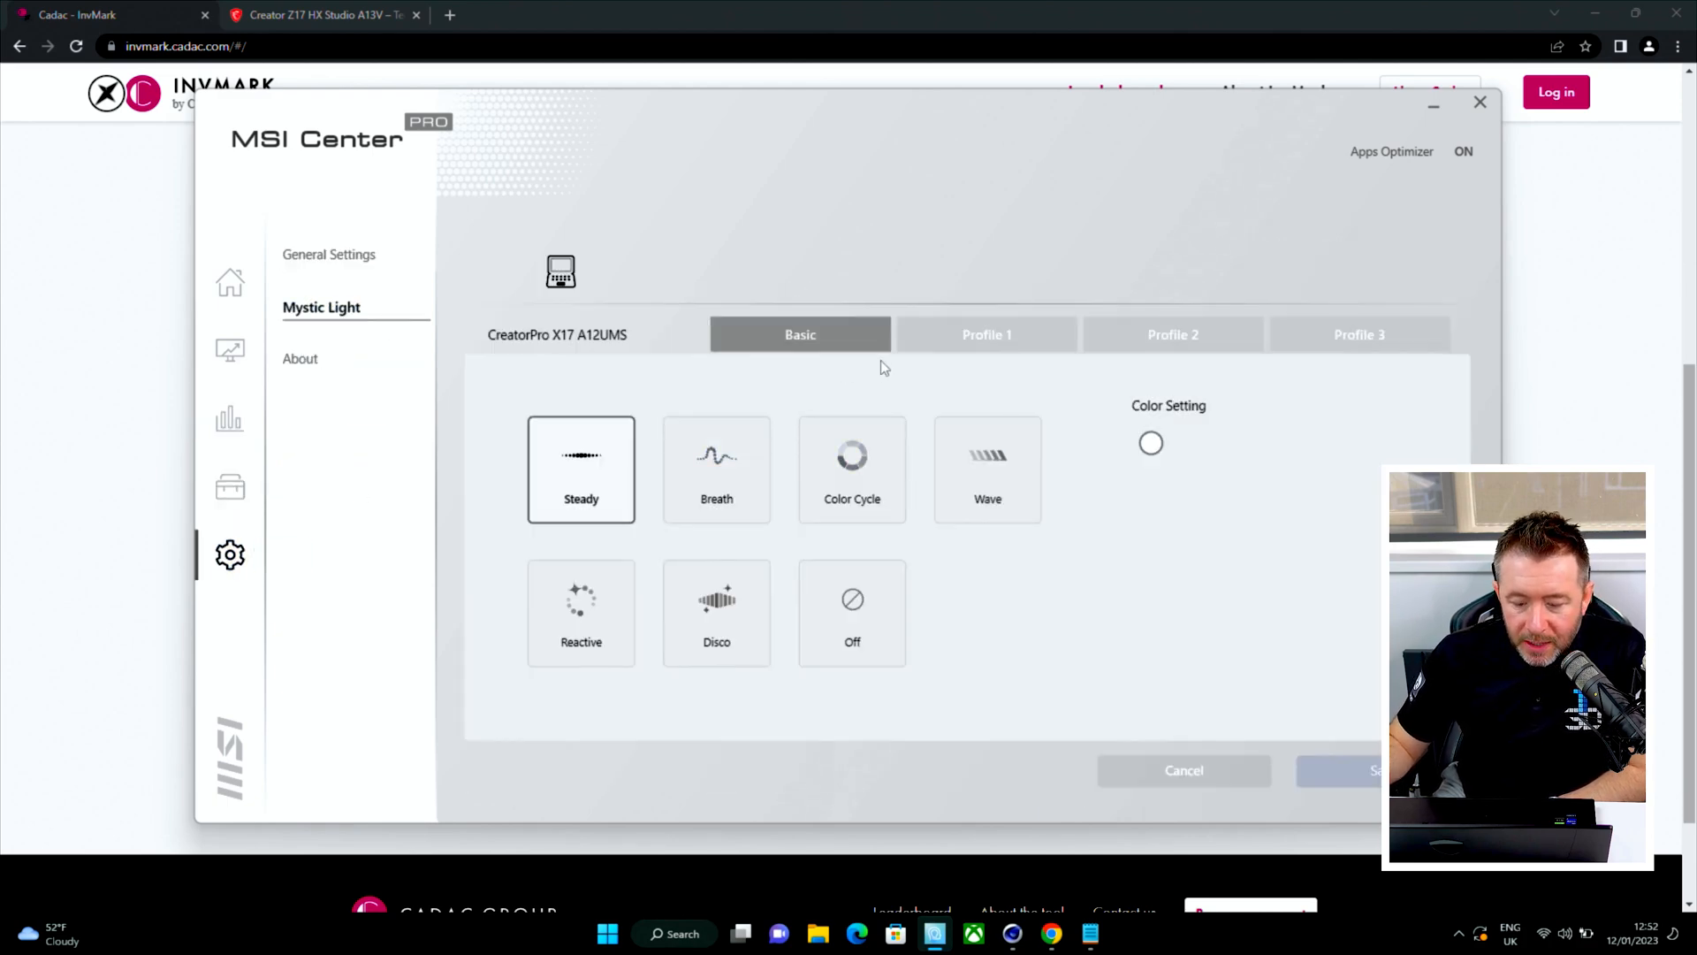
mouse_move(863, 376)
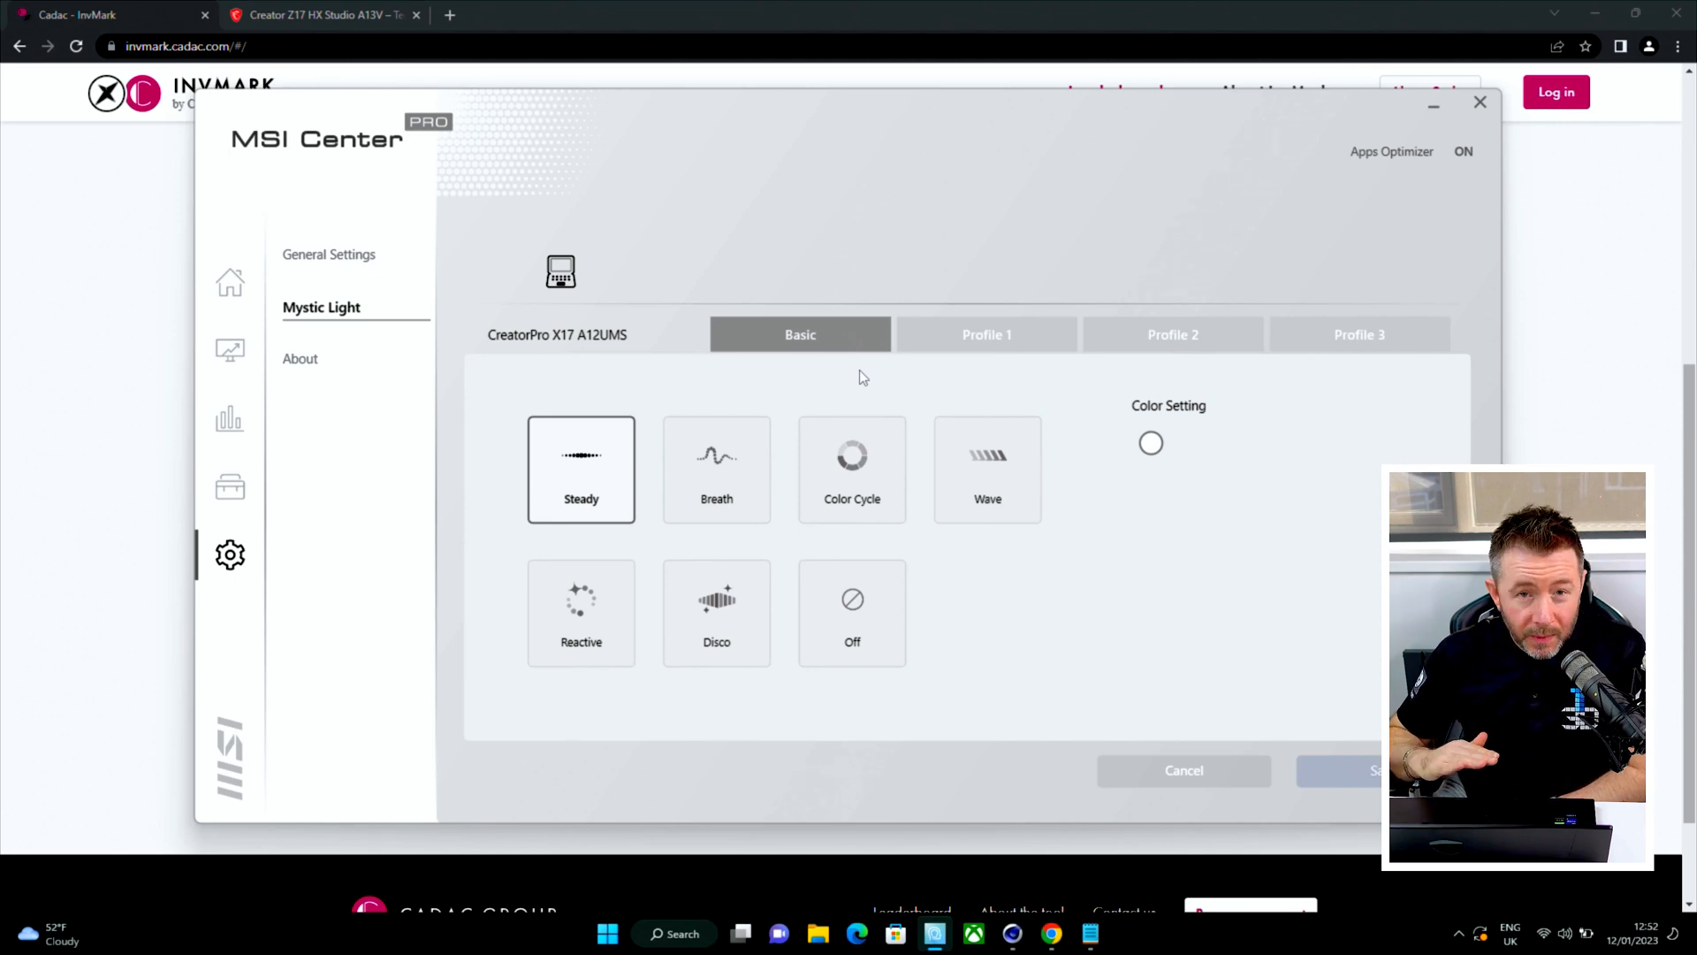